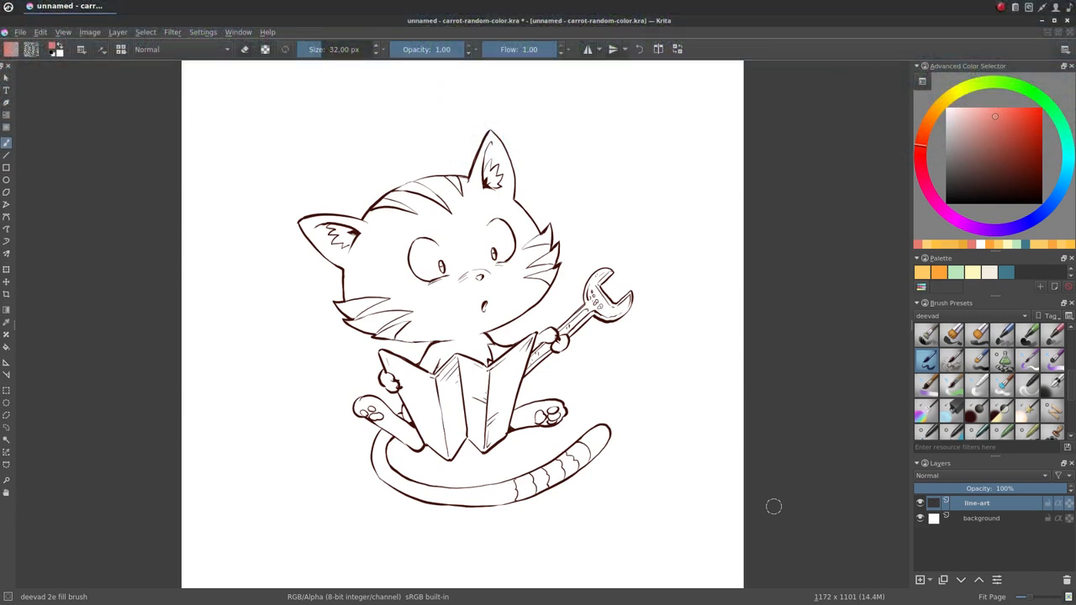
pyautogui.moveTo(603, 511)
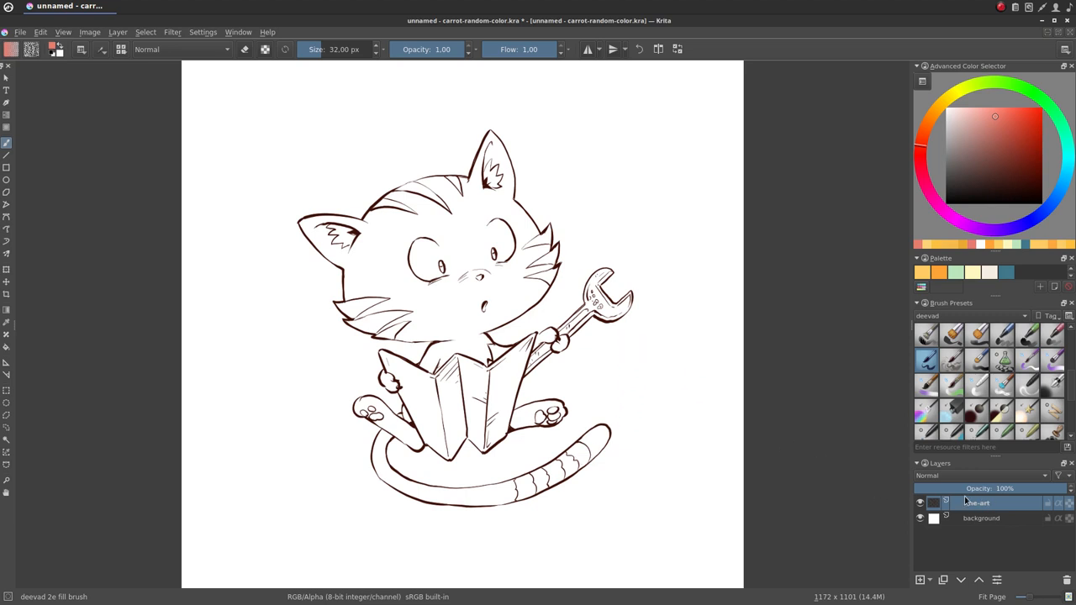
pyautogui.moveTo(976, 503)
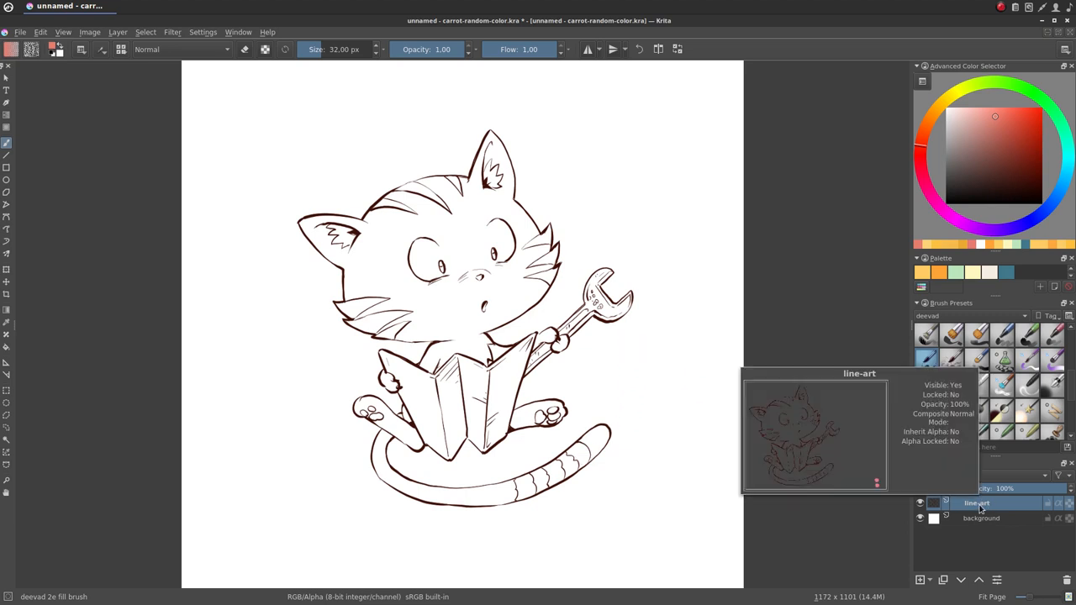
# Select the cat line-art layer as the G'MIC filter target
pyautogui.click(173, 32)
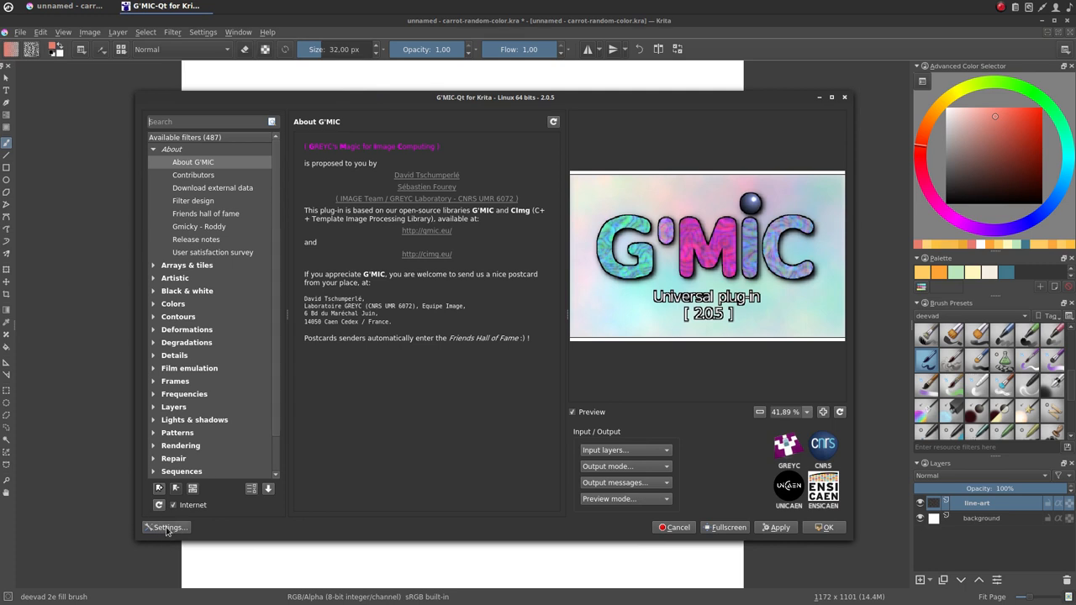
# Check the G'MIC-Qt preferences without changes, then collapse the About filter group
pyautogui.click(169, 527)
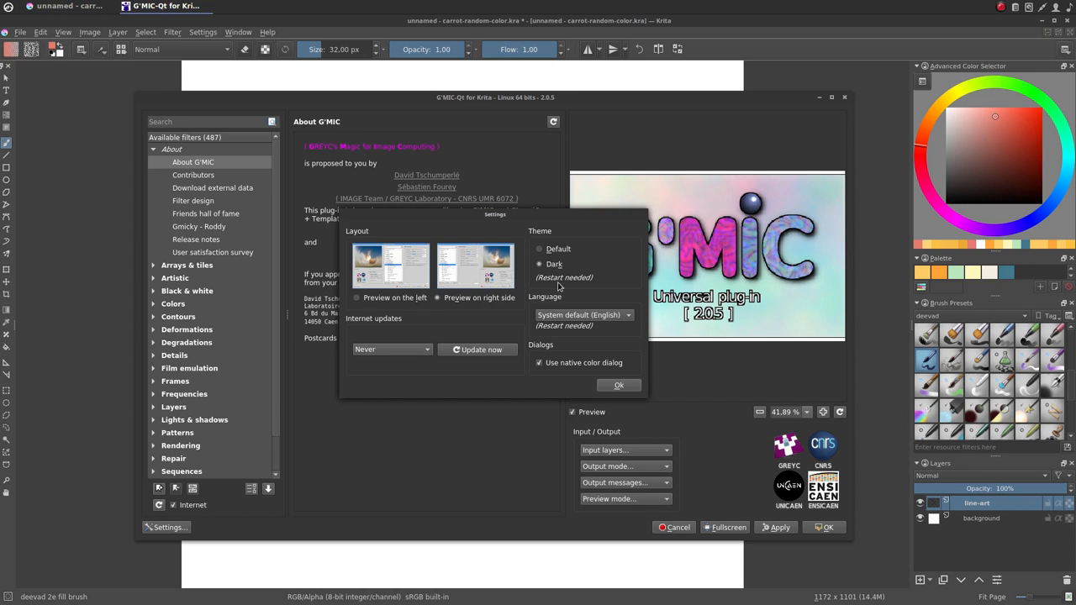
pyautogui.moveTo(556, 290)
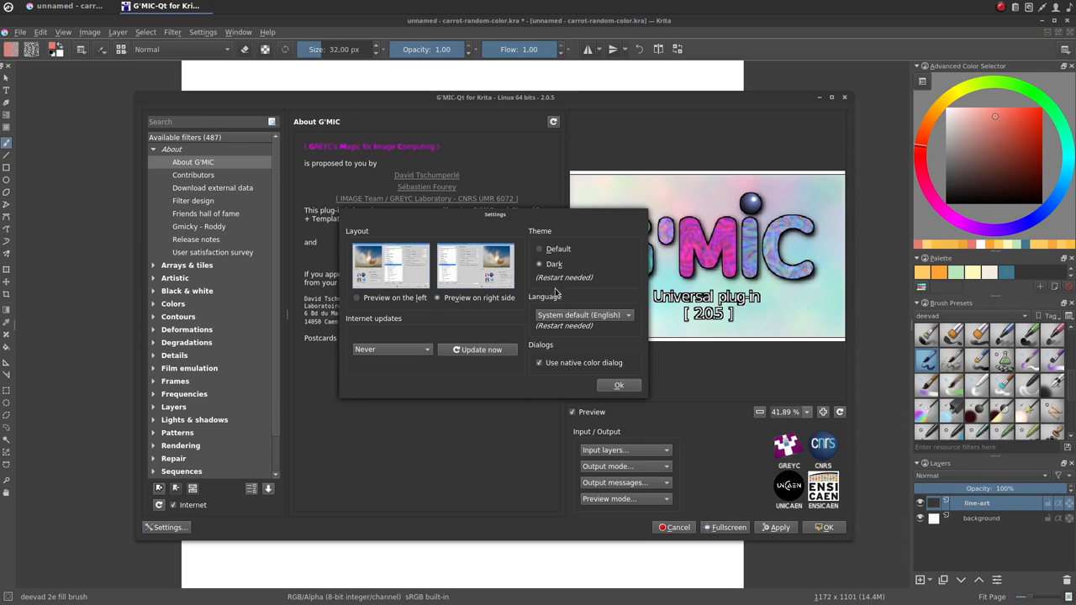
pyautogui.click(618, 385)
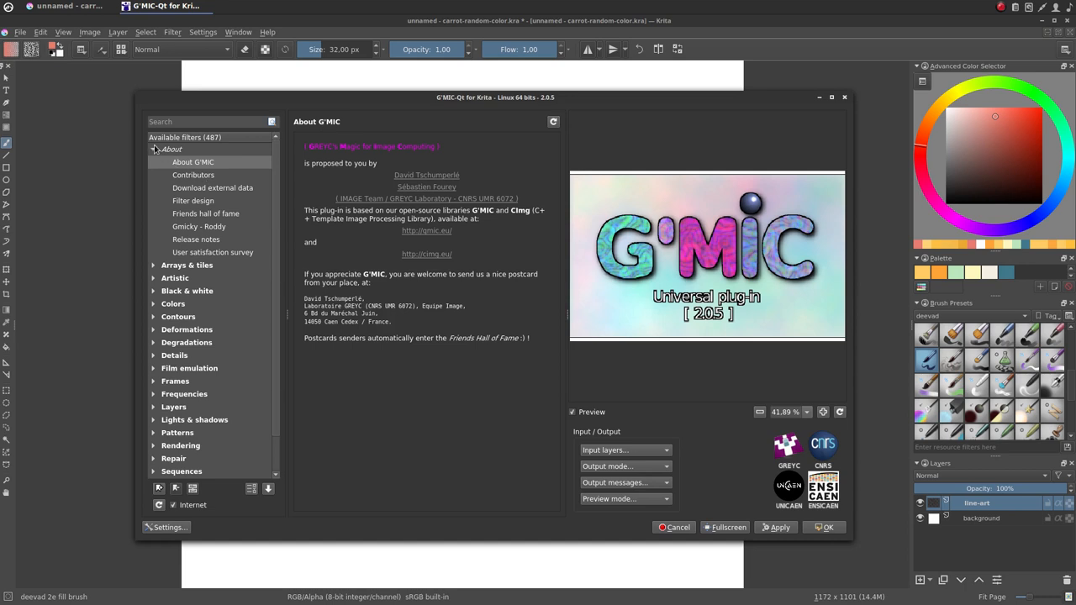
pyautogui.click(153, 187)
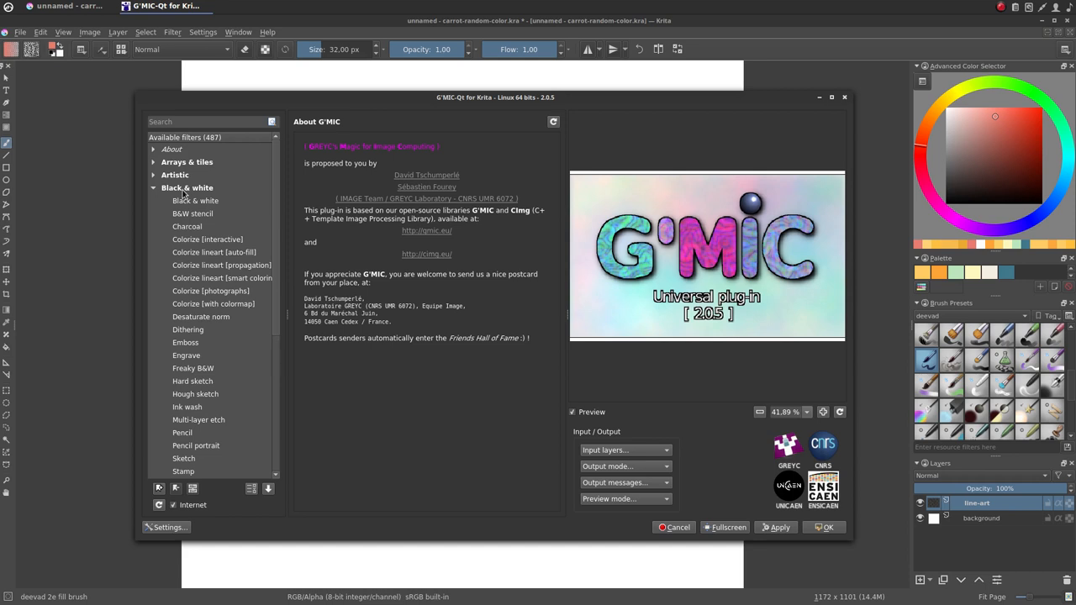
# Load Colorize lineart [smart coloring] and compare its preview against the original line art
pyautogui.click(222, 277)
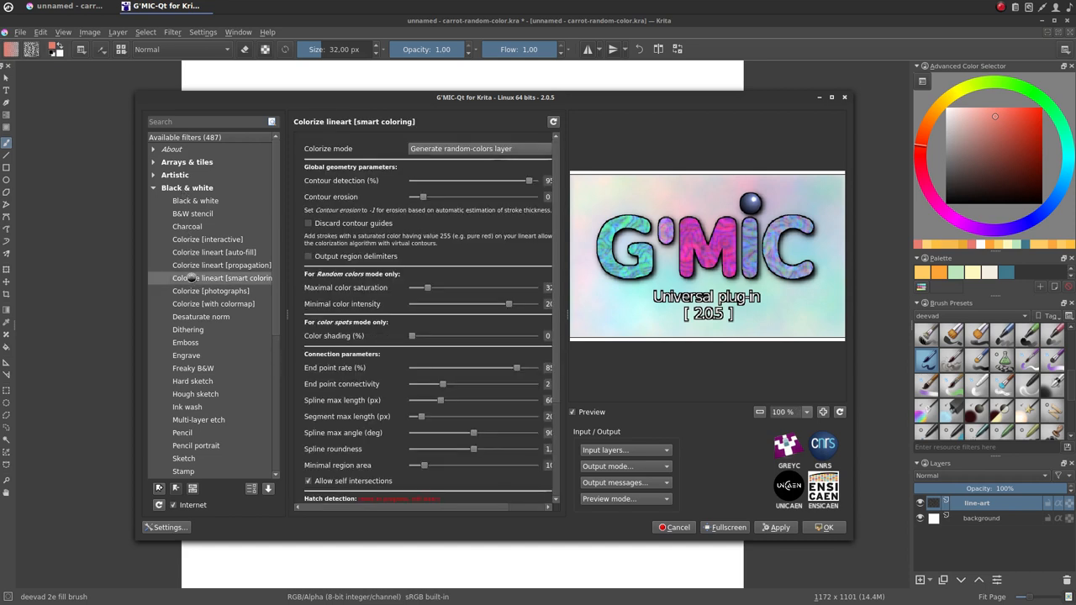
pyautogui.click(223, 277)
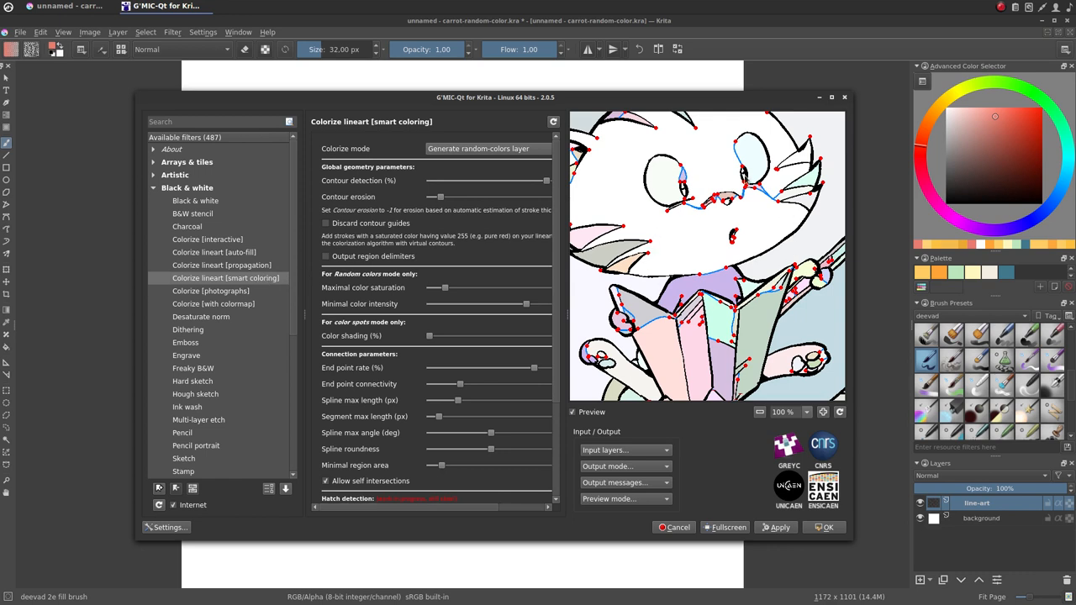
pyautogui.moveTo(705, 283)
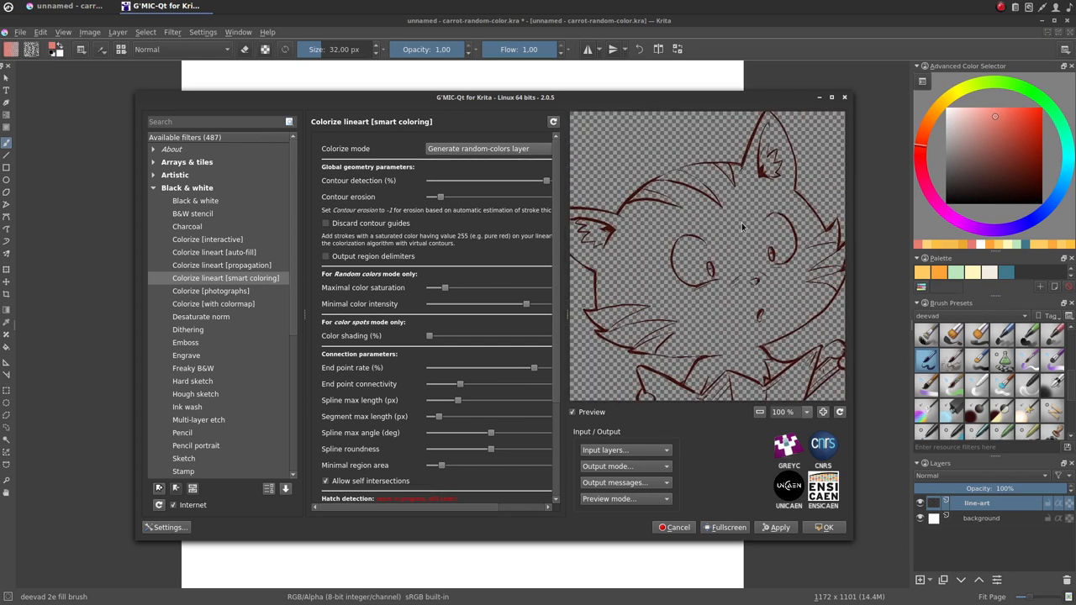
pyautogui.click(838, 411)
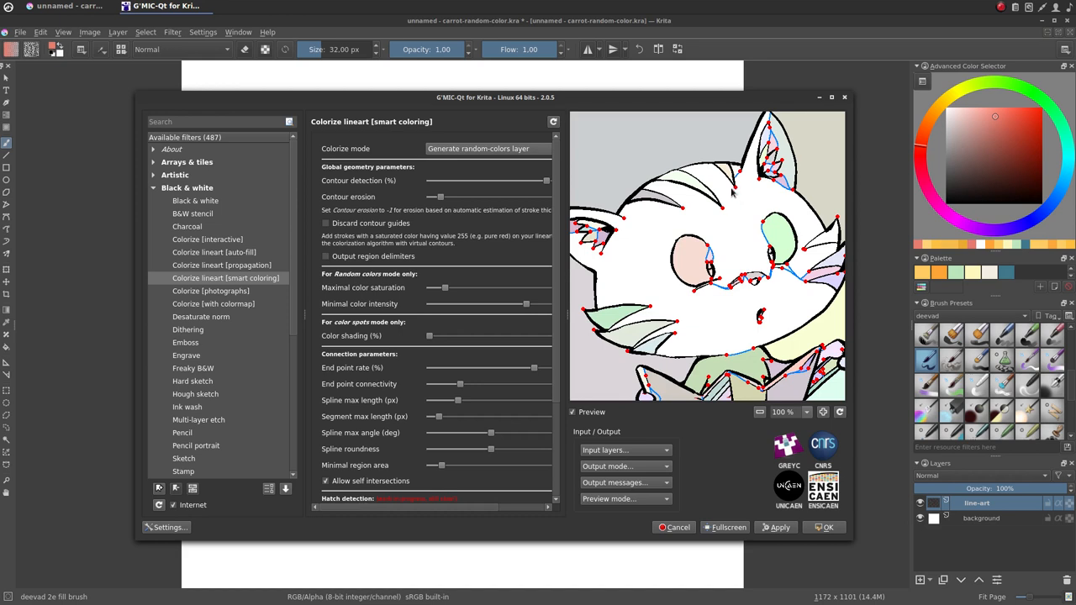
pyautogui.moveTo(729, 292)
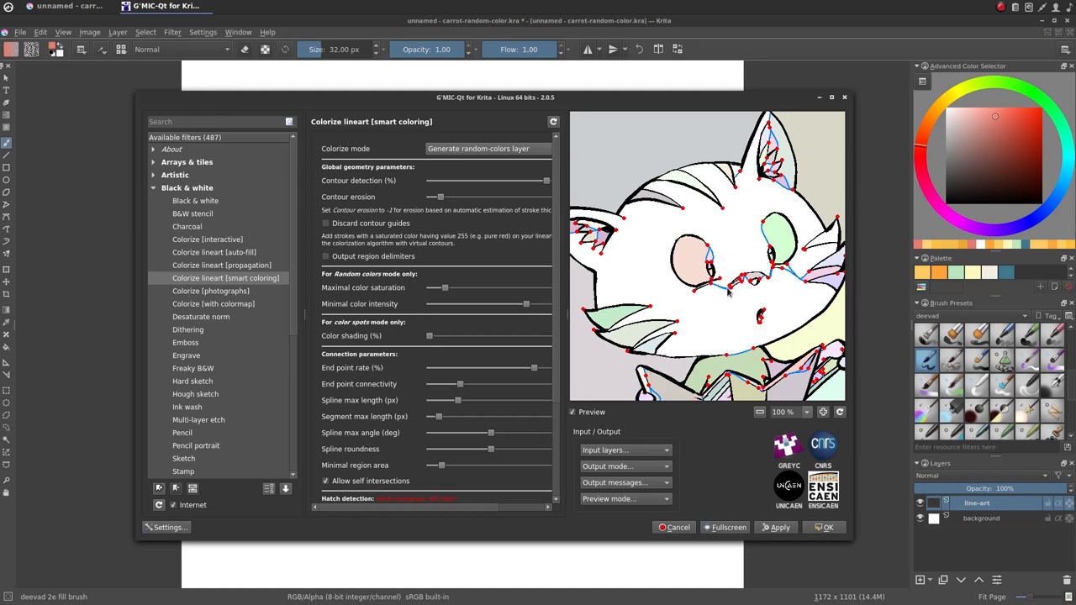
pyautogui.moveTo(719, 322)
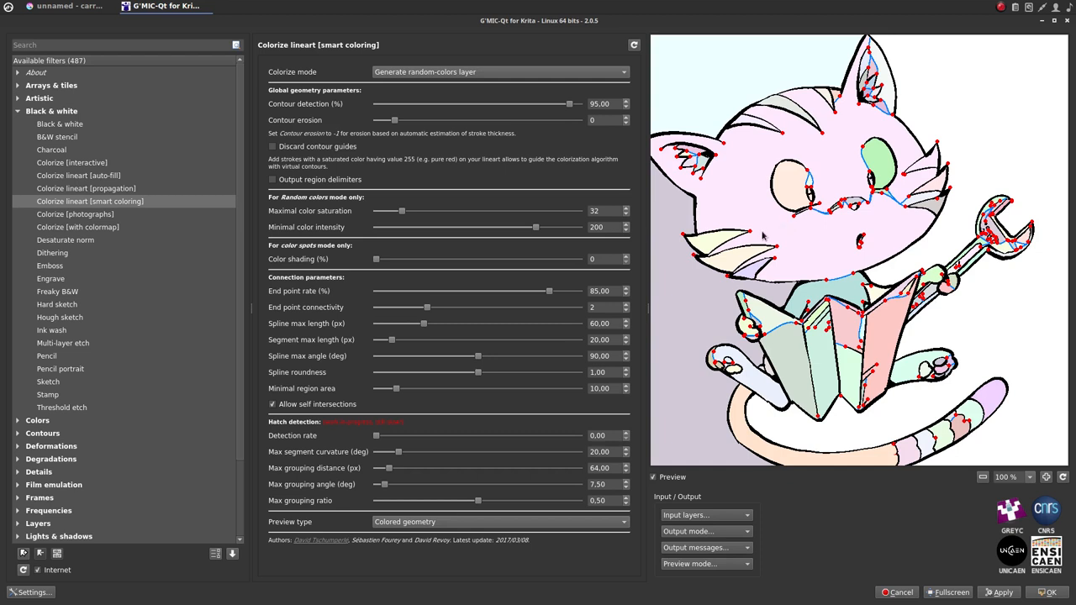
pyautogui.moveTo(831, 220)
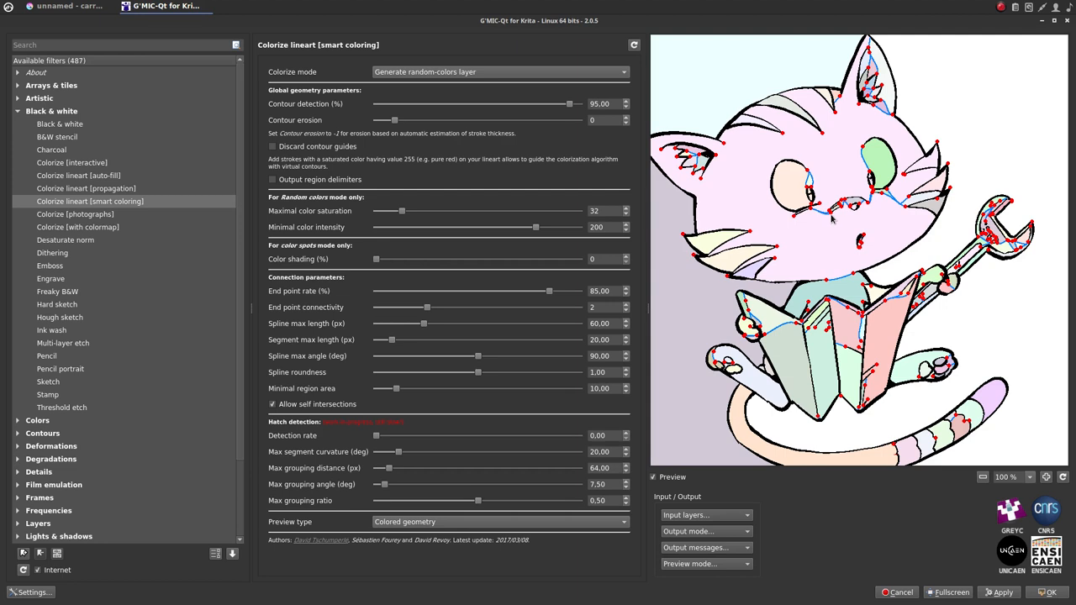
pyautogui.moveTo(805, 257)
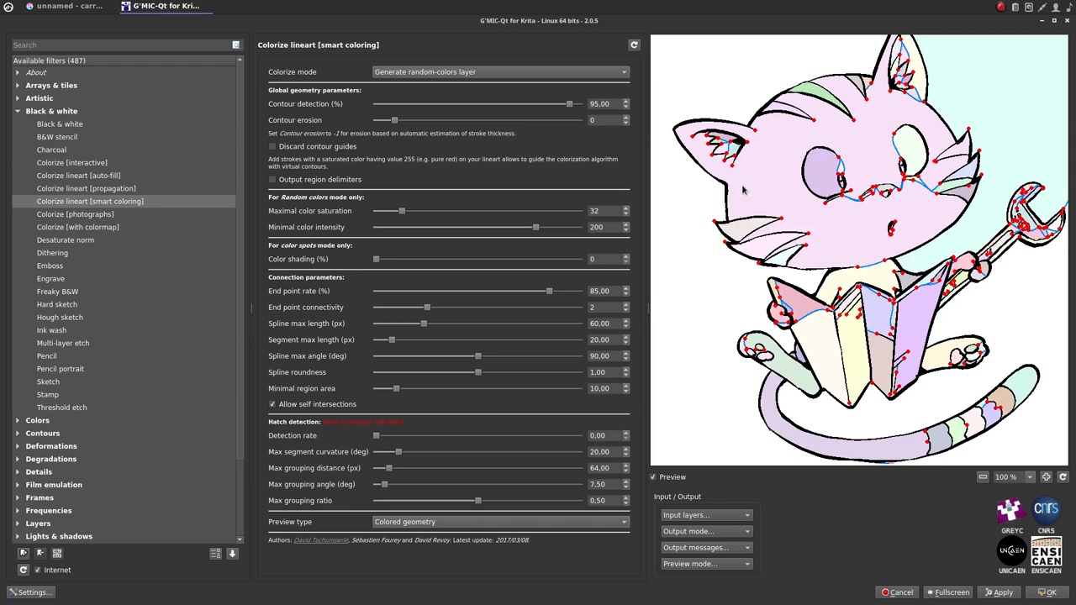
pyautogui.moveTo(734, 194)
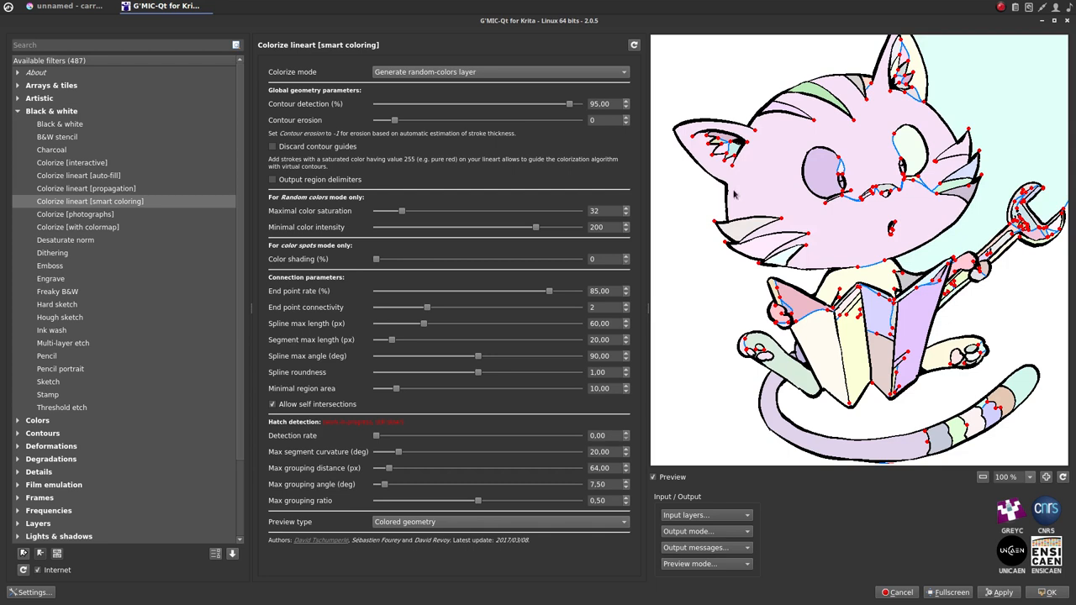
pyautogui.moveTo(486, 400)
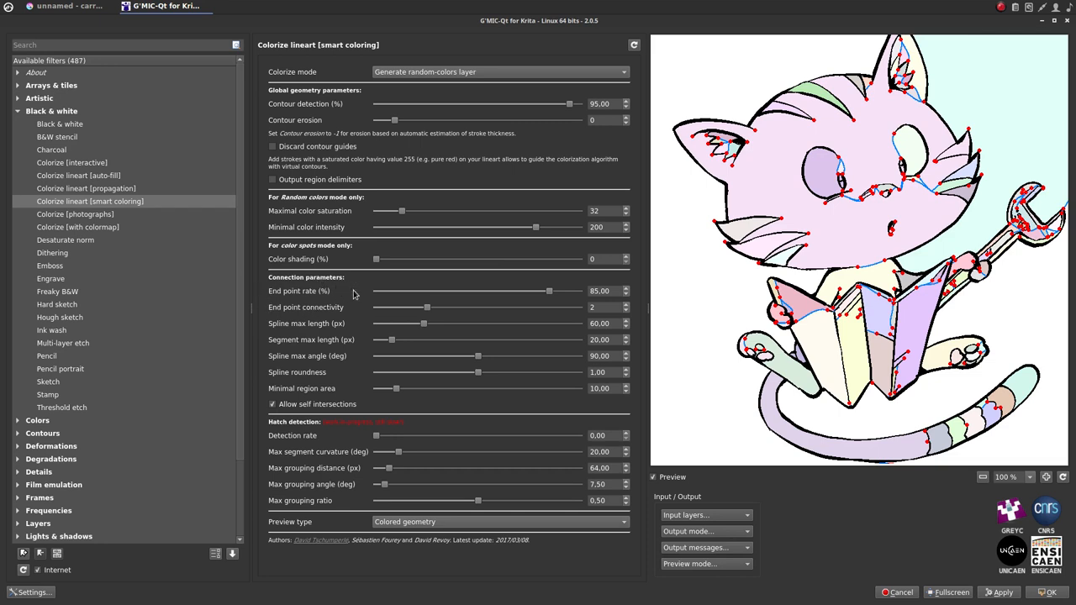
# Tune smart coloring to end point rate 71.30 and spline max length 26.11
pyautogui.moveTo(550, 291); pyautogui.dragTo(478, 291)
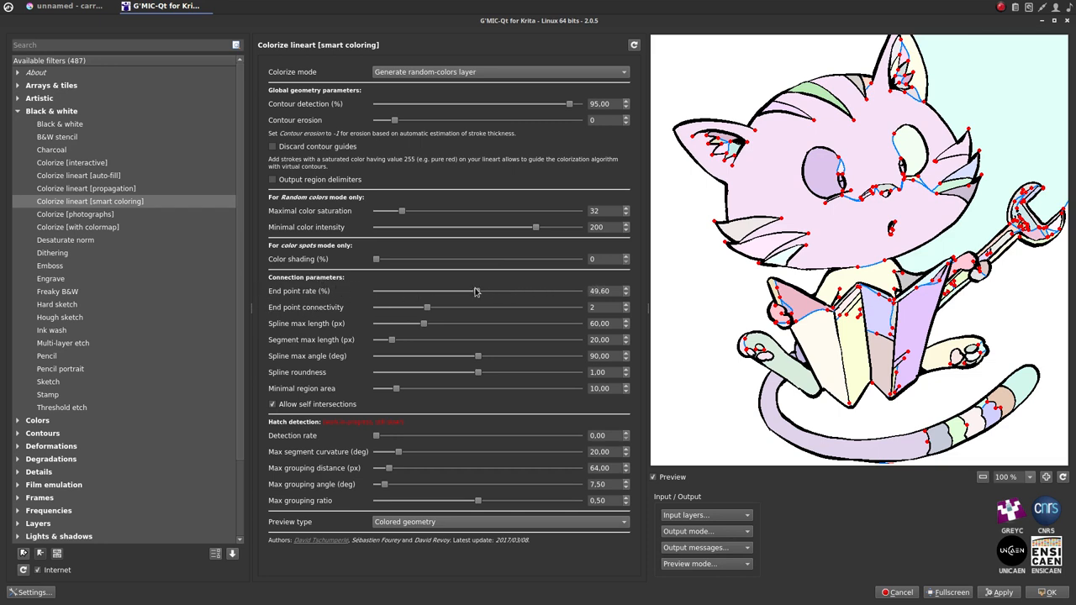
pyautogui.moveTo(478, 290); pyautogui.dragTo(475, 291)
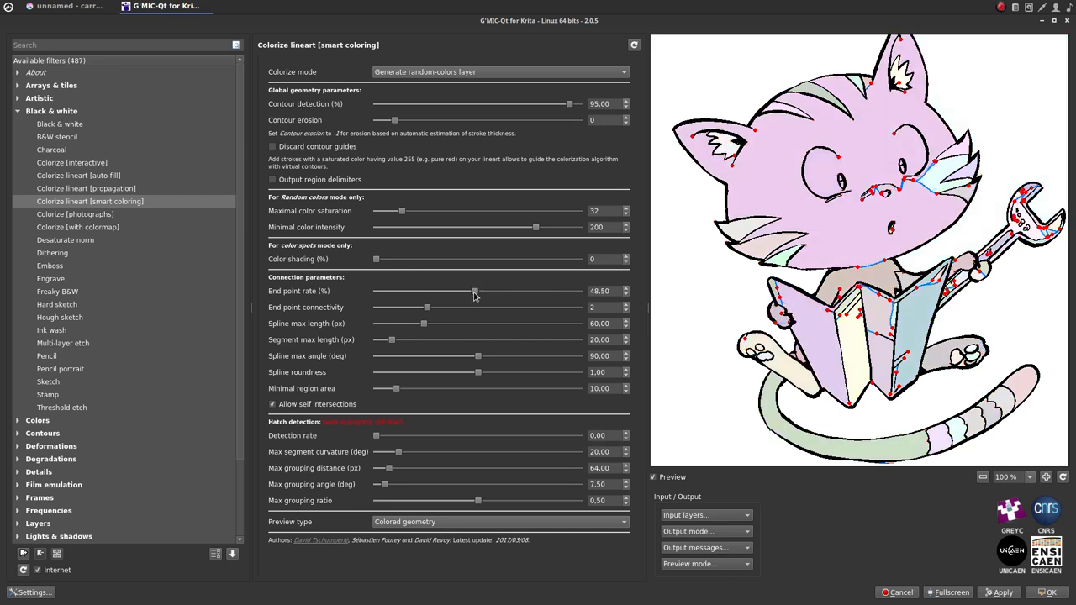
pyautogui.moveTo(475, 291); pyautogui.dragTo(515, 291)
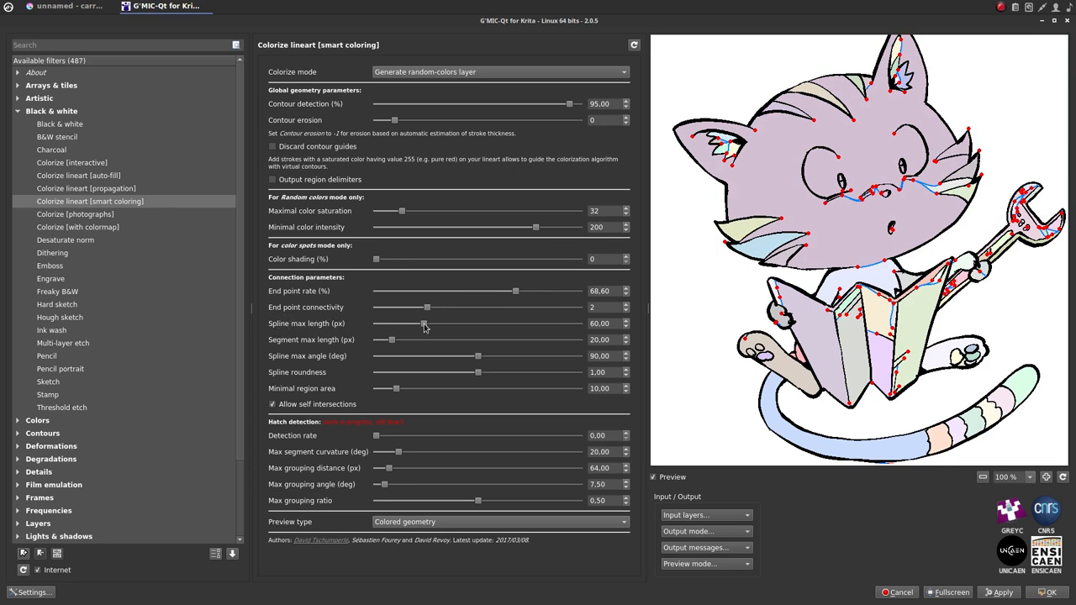
pyautogui.moveTo(425, 324); pyautogui.dragTo(406, 324)
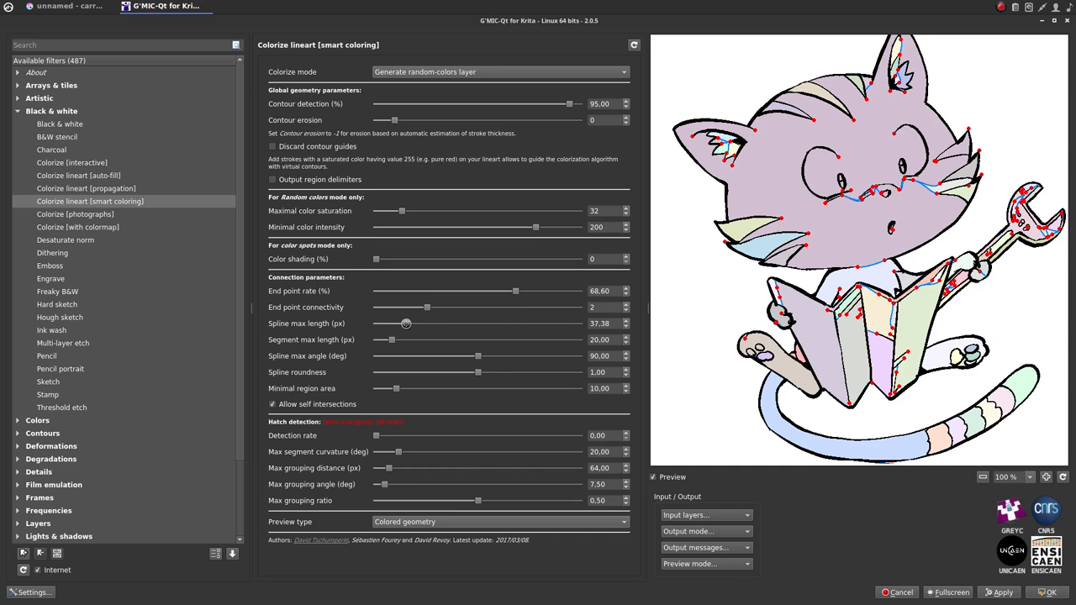
pyautogui.moveTo(406, 323); pyautogui.dragTo(395, 324)
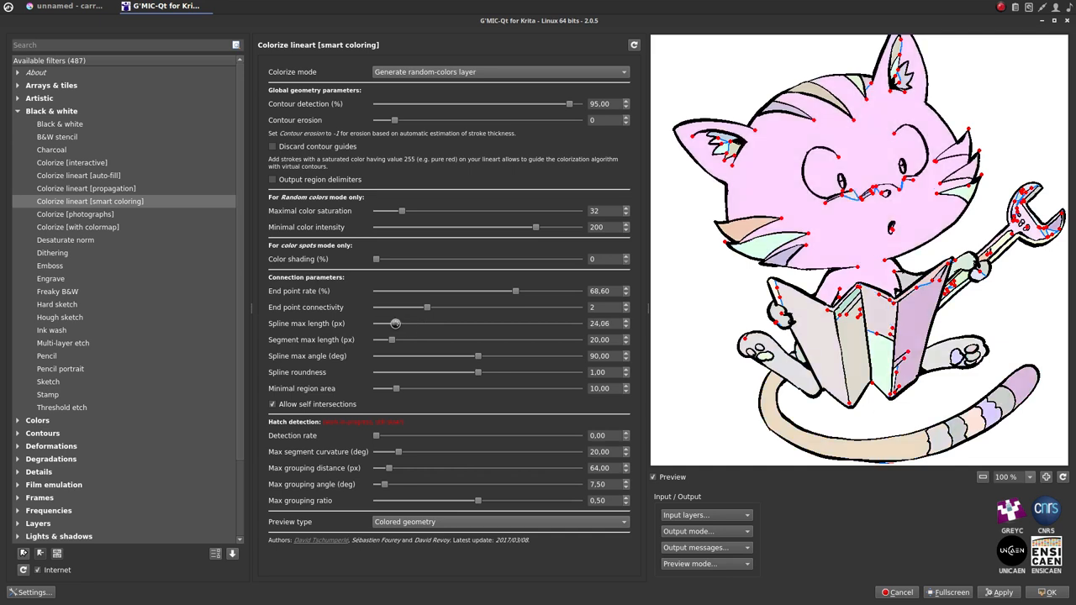
pyautogui.moveTo(395, 323); pyautogui.dragTo(390, 323)
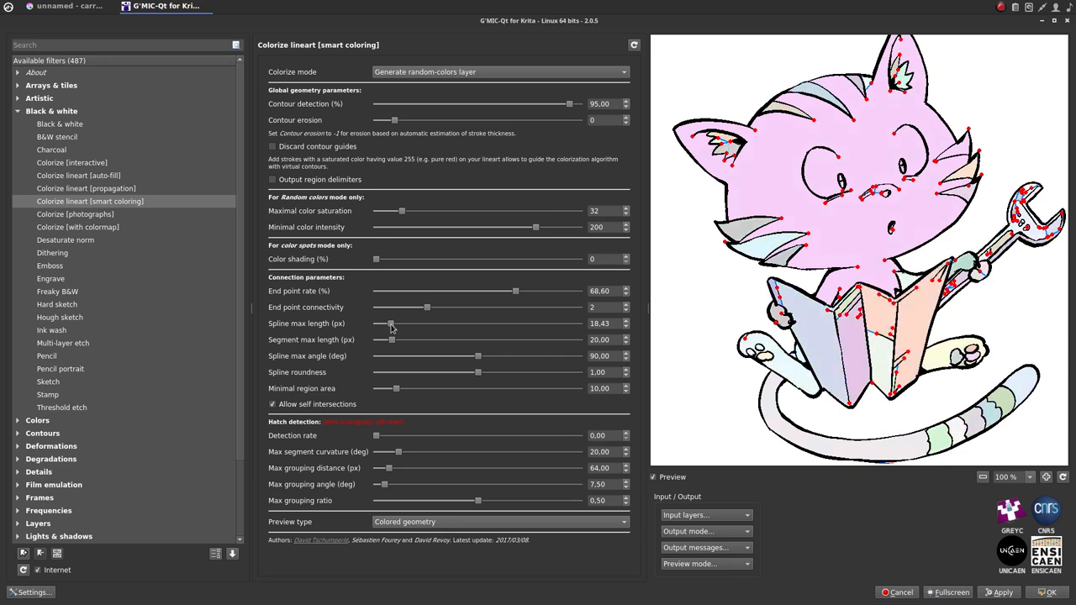
pyautogui.moveTo(391, 324); pyautogui.dragTo(397, 323)
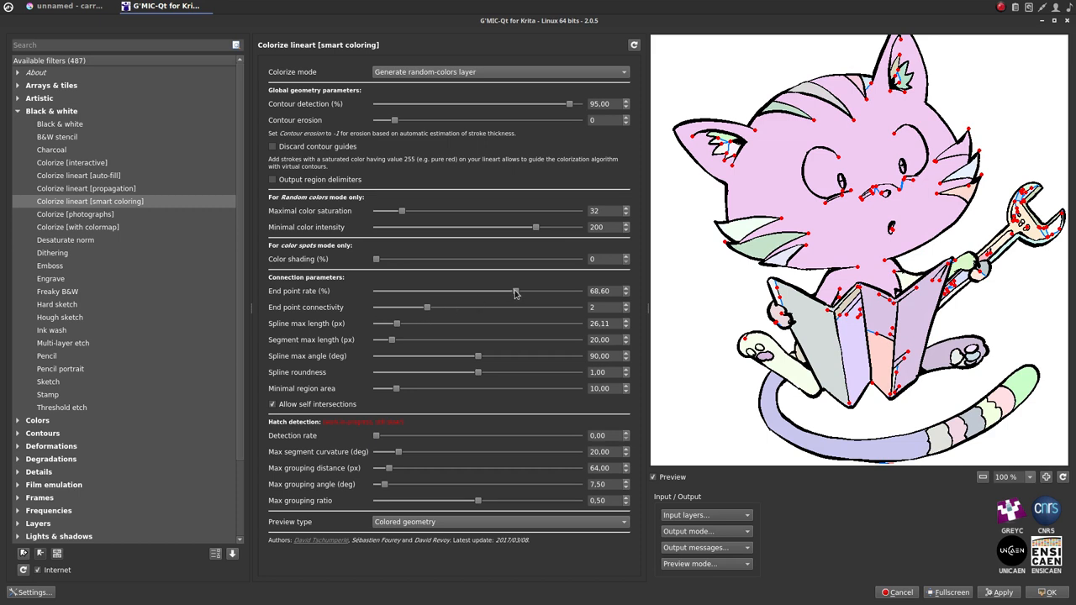
pyautogui.moveTo(501, 291); pyautogui.dragTo(521, 291)
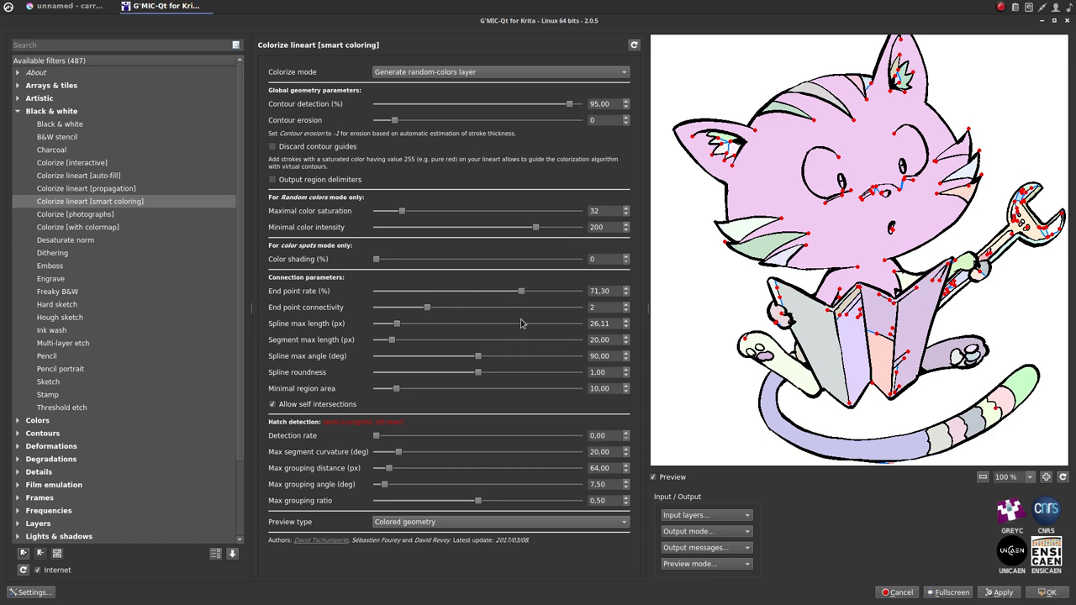
pyautogui.moveTo(380, 513)
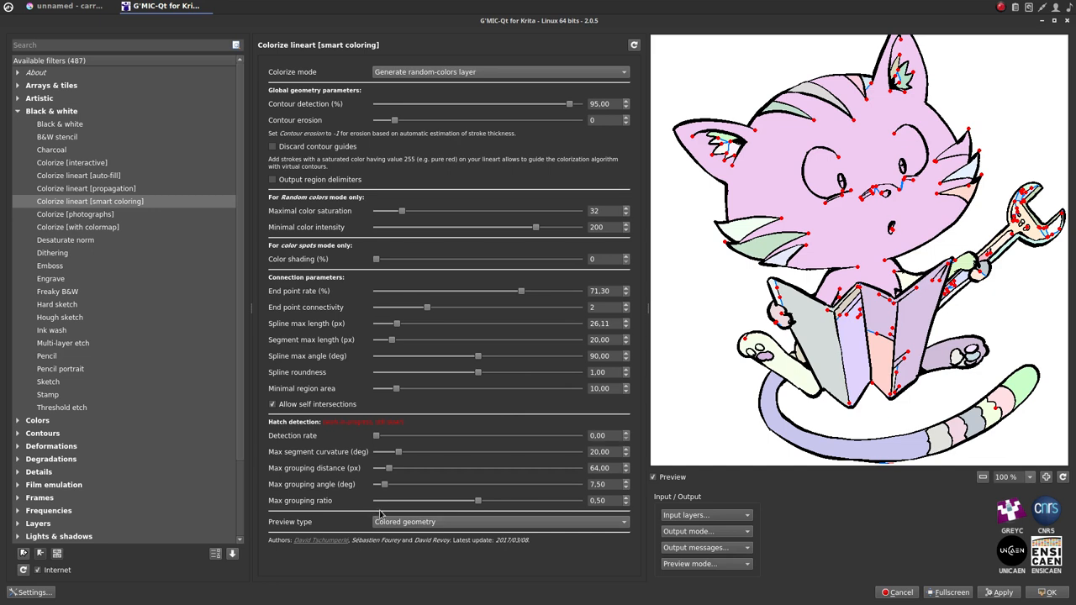
# Switch the G'MIC preview type to Colored regions
pyautogui.click(499, 521)
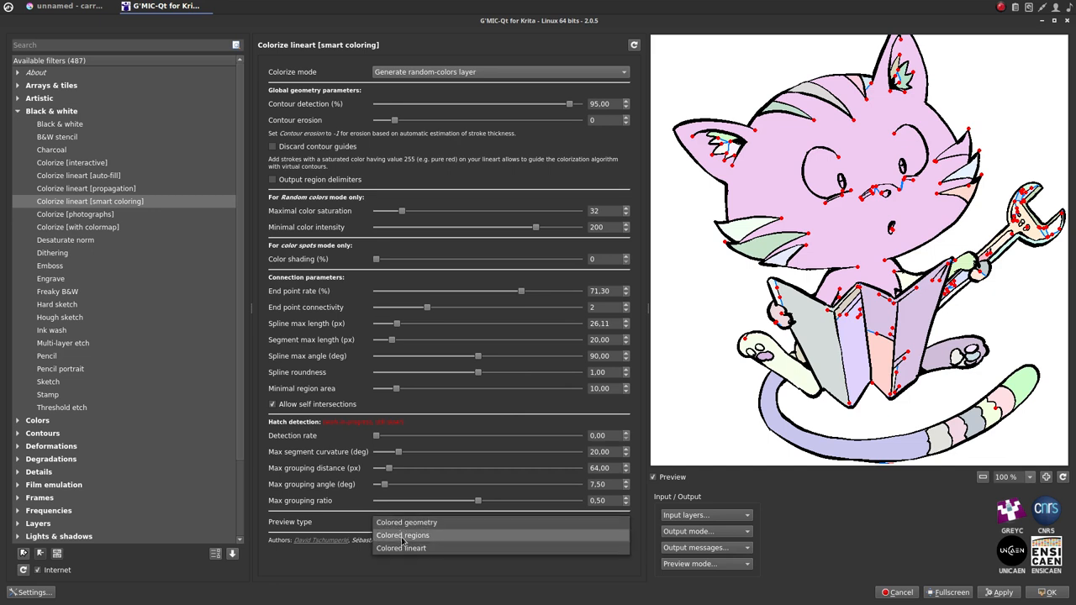
pyautogui.click(401, 548)
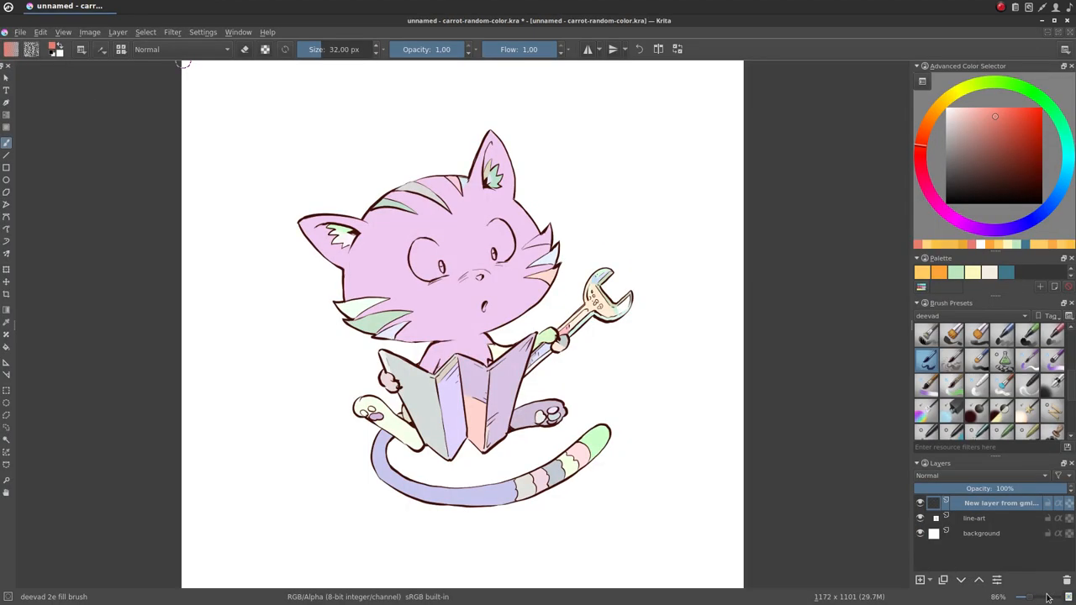
pyautogui.moveTo(643, 358)
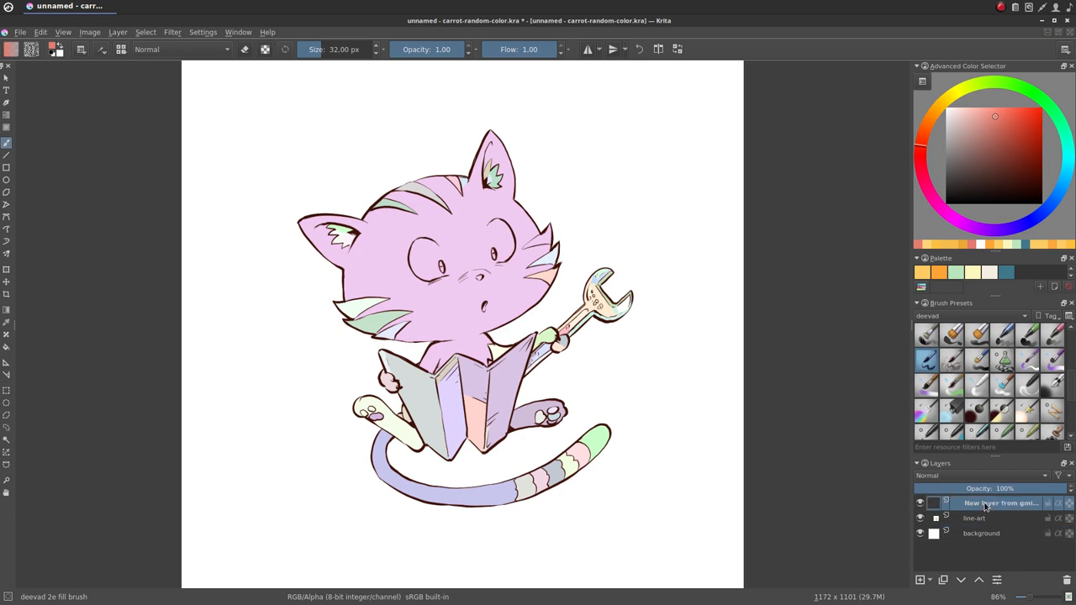
pyautogui.moveTo(1000, 502)
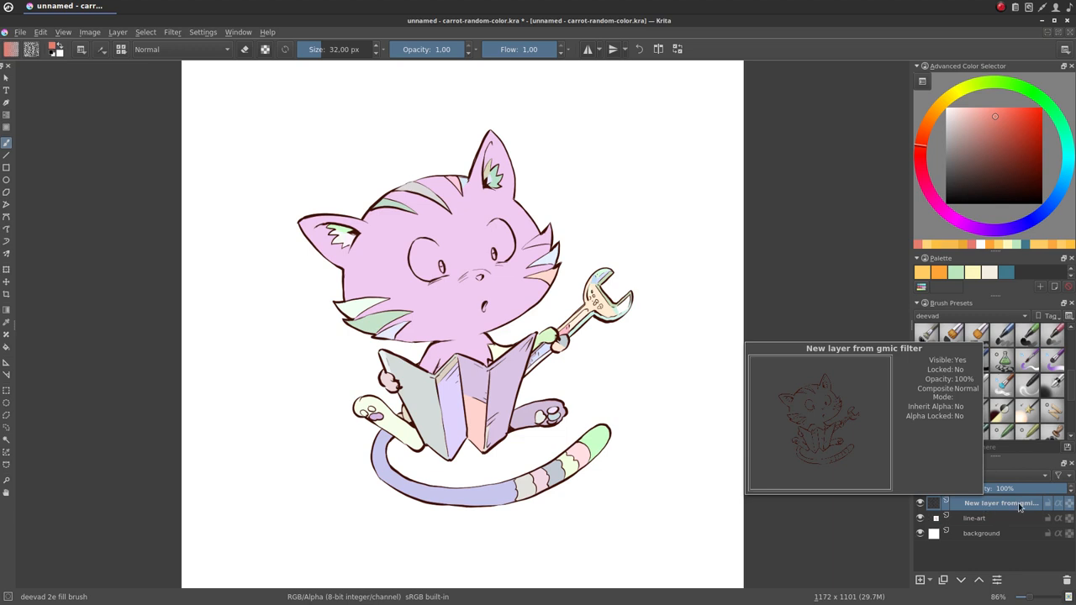
# Rename the top layer 'line-art' and the layer beneath it 'flatting'
pyautogui.click(975, 518)
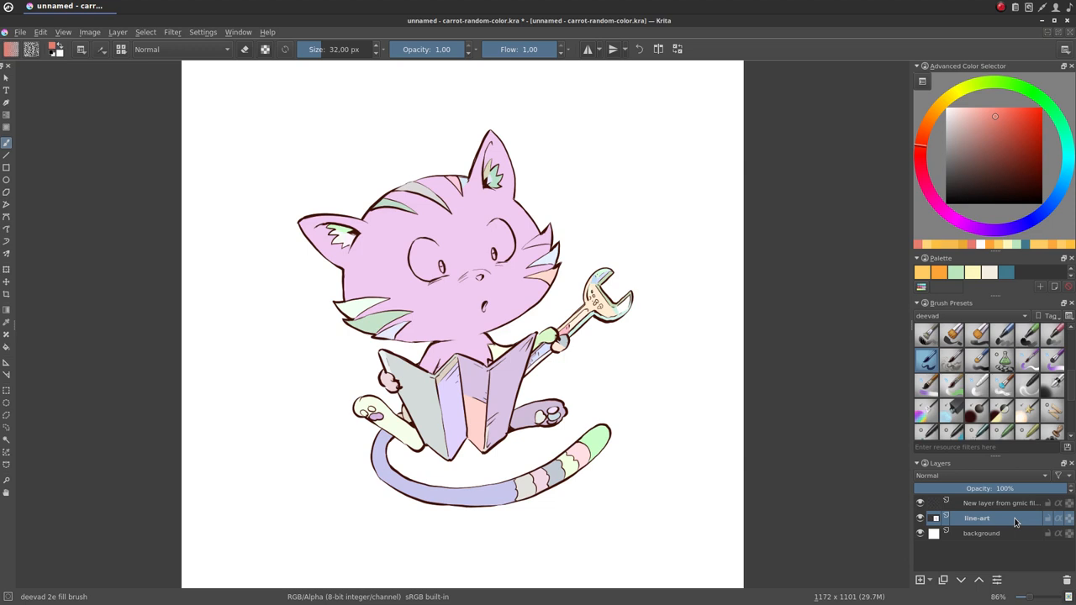
pyautogui.doubleClick(1000, 503)
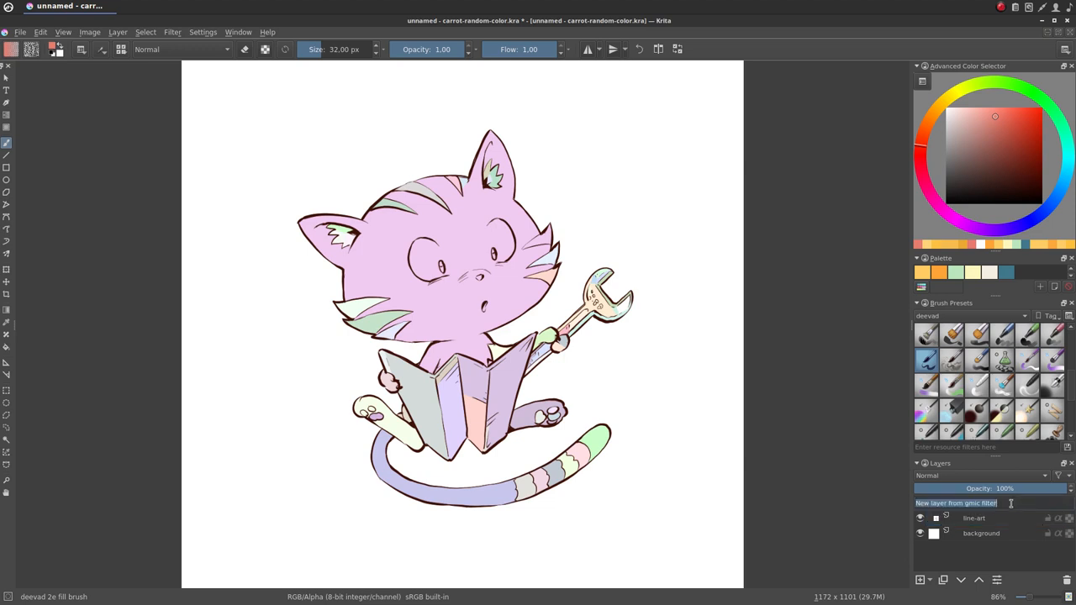
pyautogui.write('line-art')
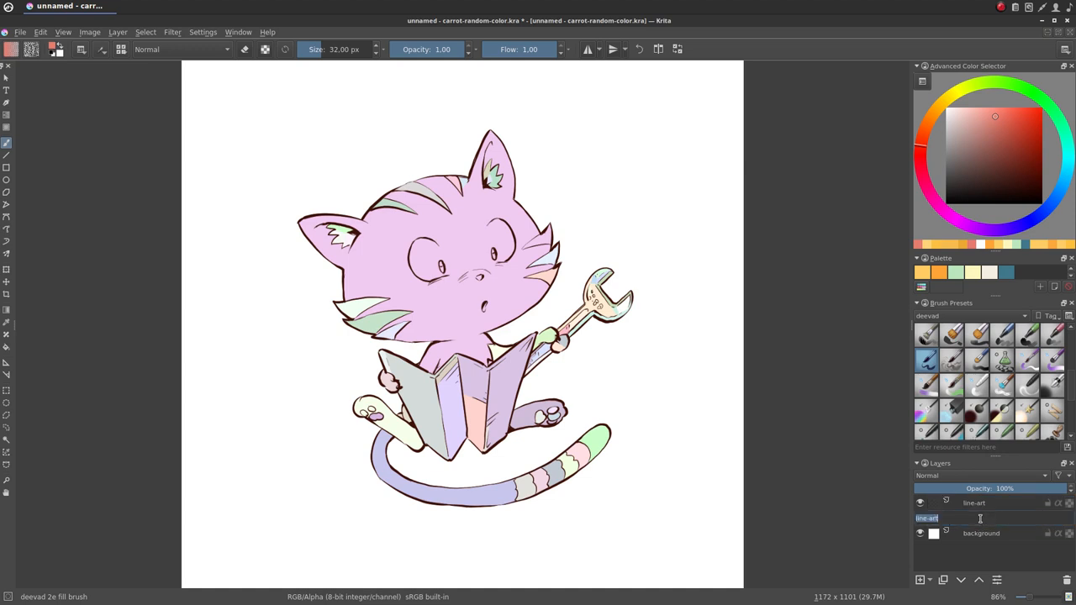
pyautogui.write('flatting')
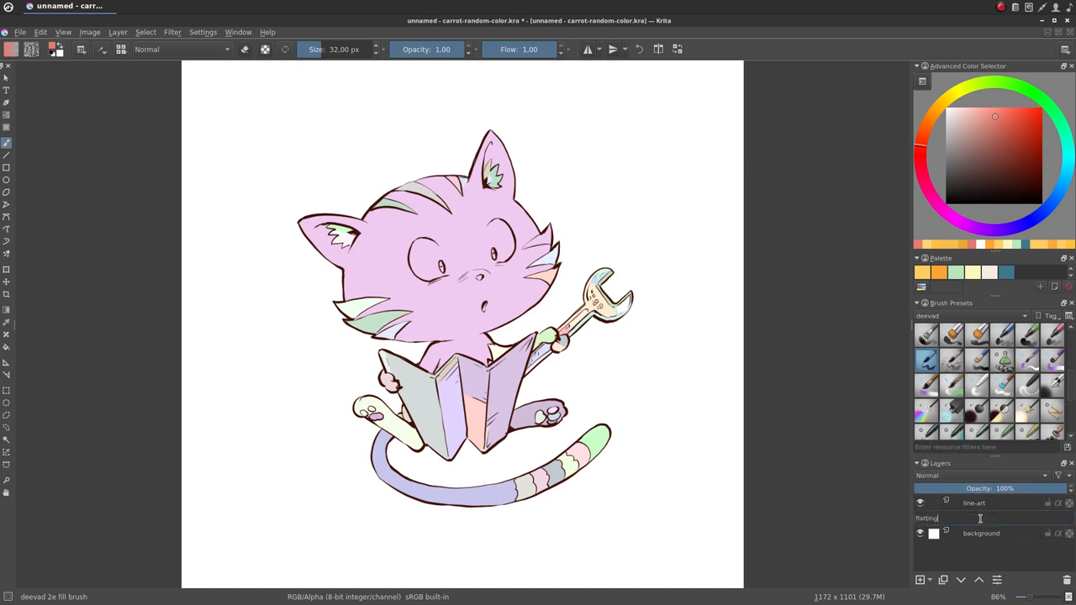
pyautogui.click(978, 518)
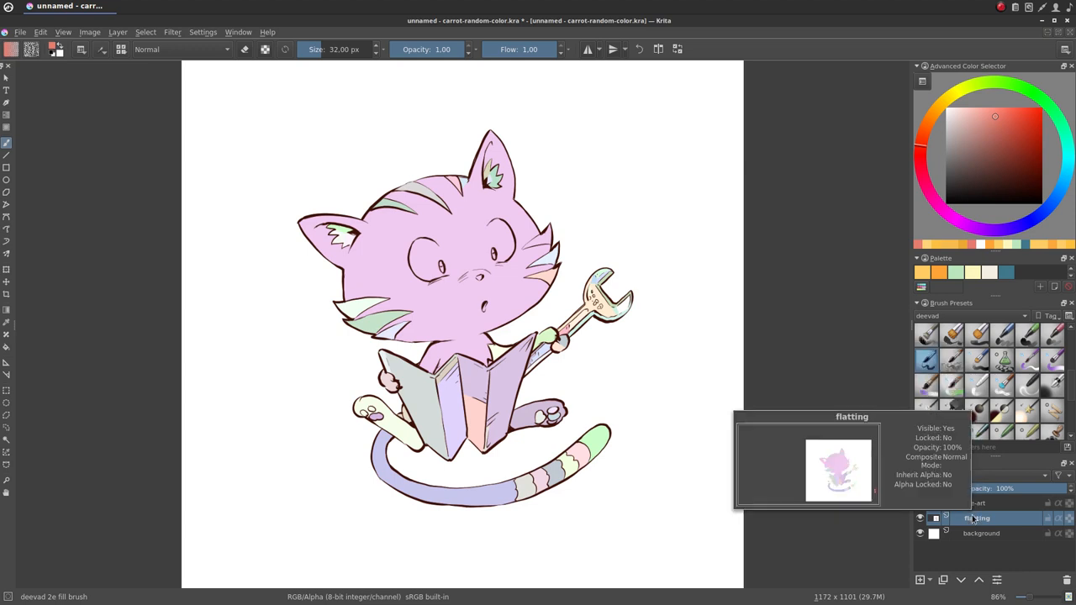
pyautogui.moveTo(115, 285)
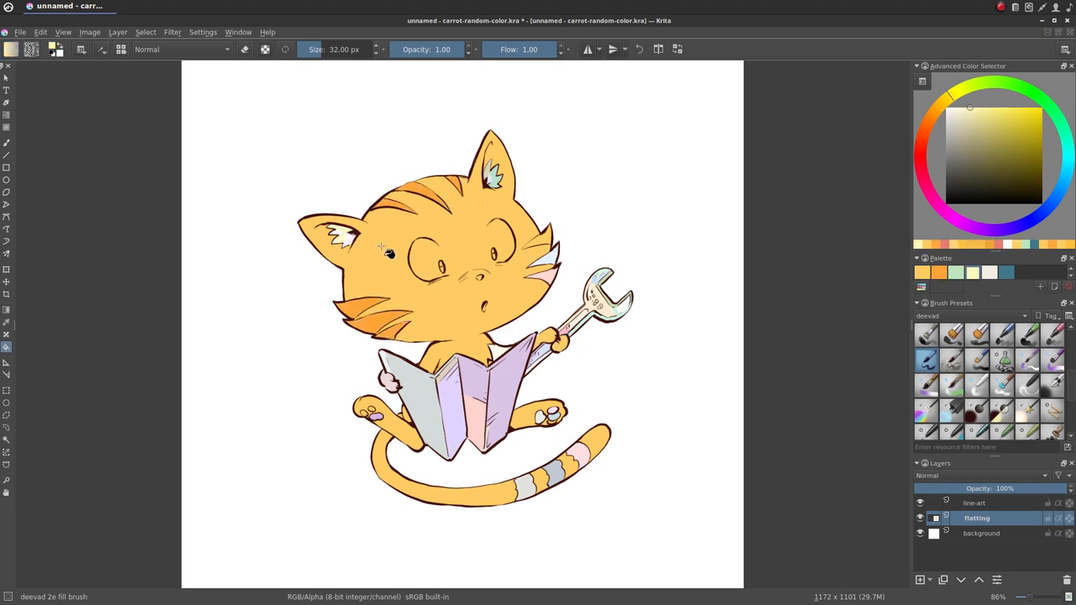
# Fill a region of the cat's head with orange
pyautogui.click(964, 117)
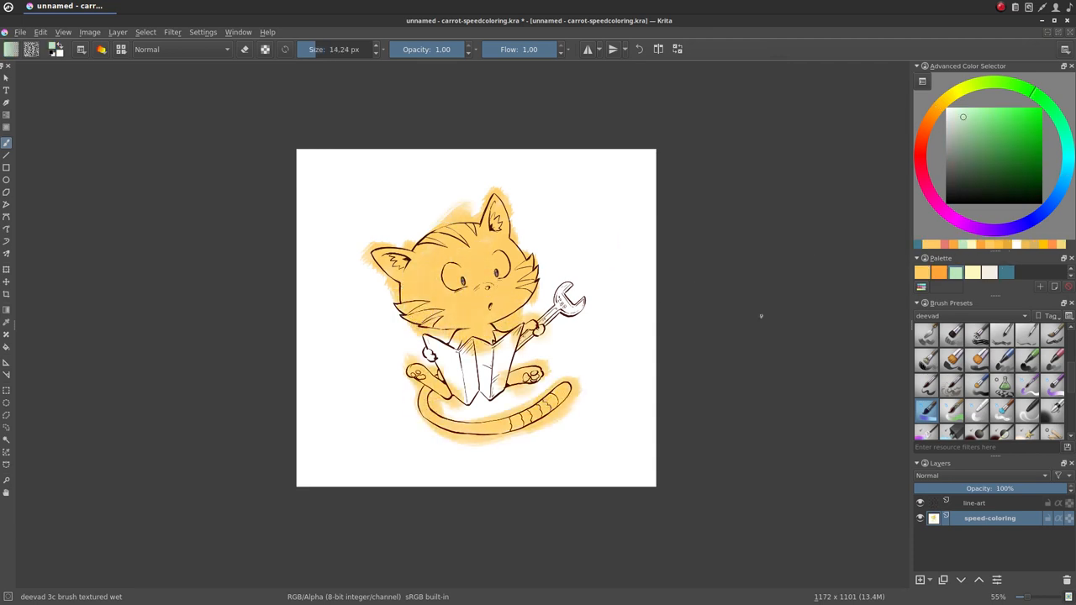
# Paint rough colour, then make line-art the active layer and launch G'MIC-Qt
pyautogui.click(500, 357)
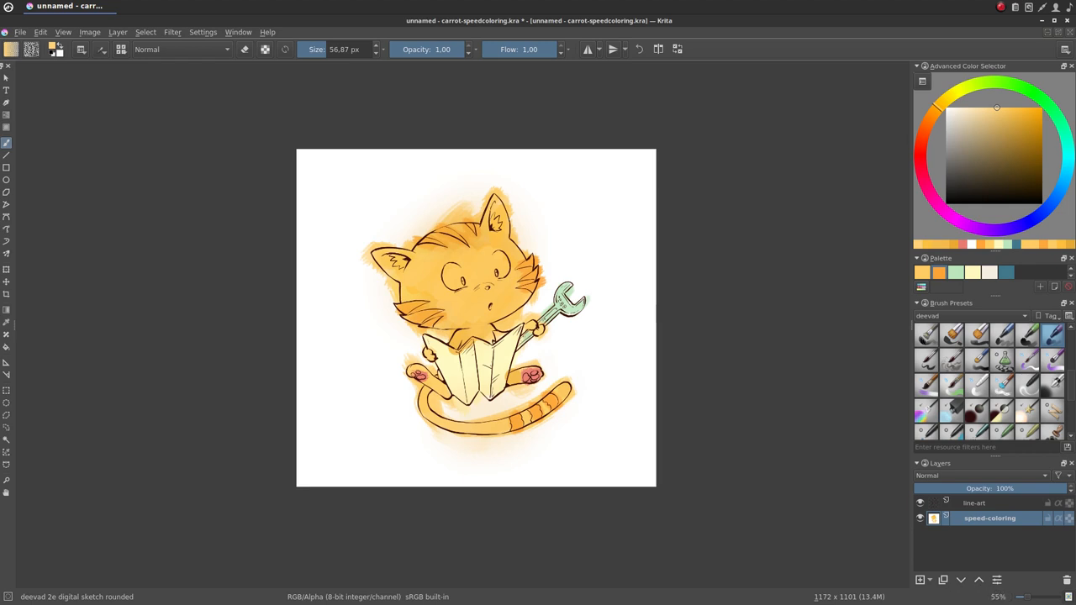
pyautogui.moveTo(698, 486)
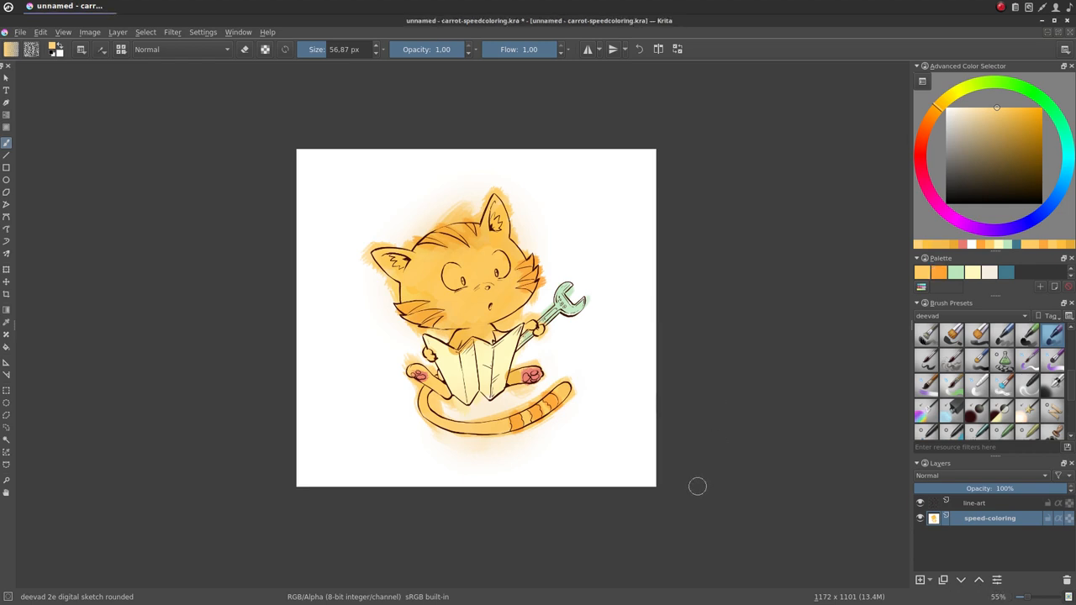
pyautogui.moveTo(846, 517)
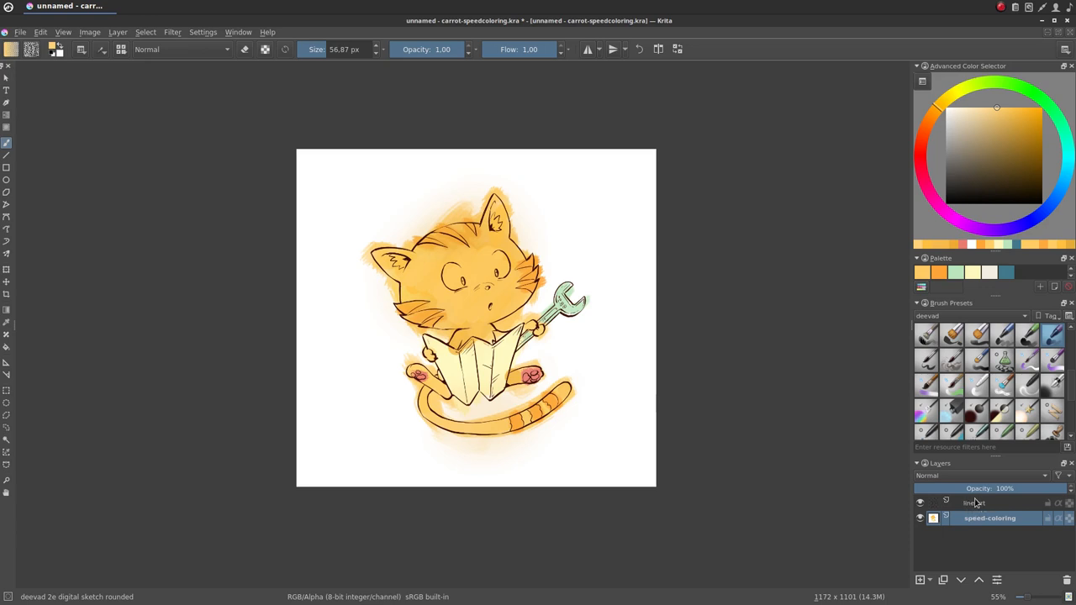
pyautogui.click(978, 503)
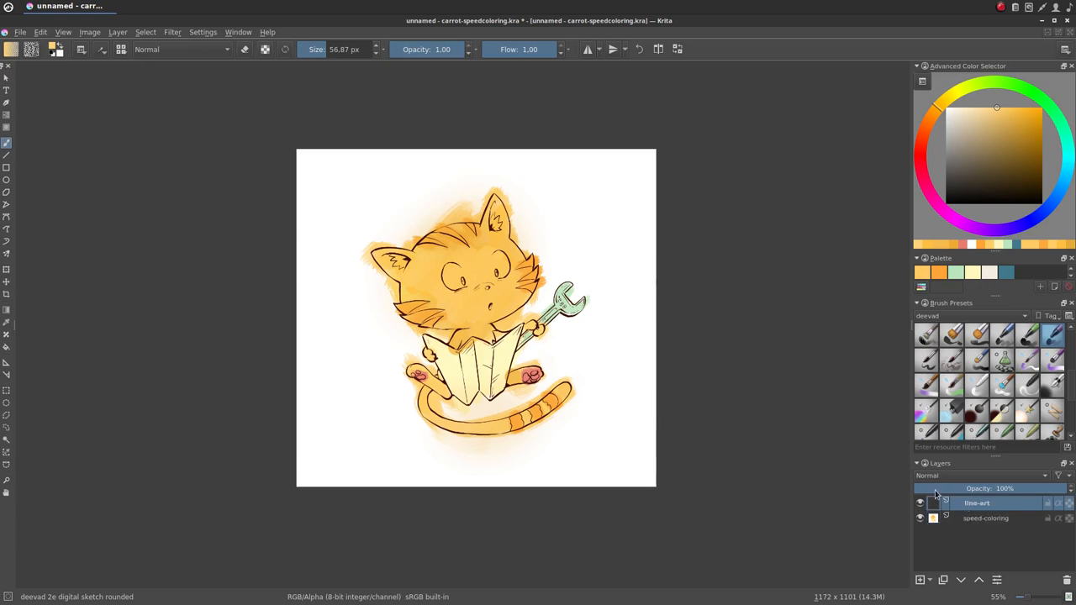
pyautogui.click(172, 32)
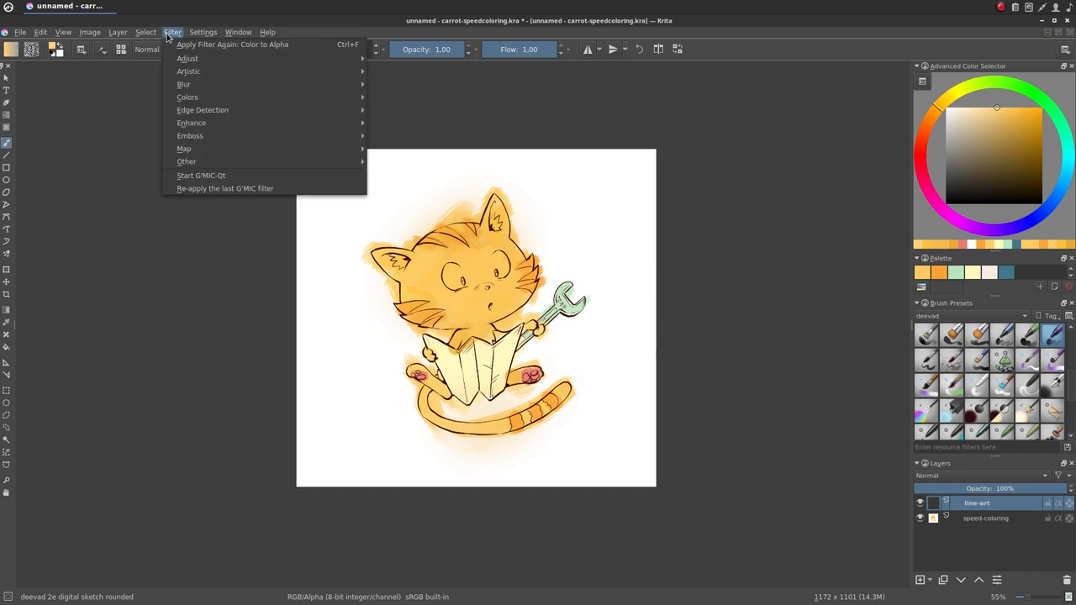
pyautogui.click(204, 182)
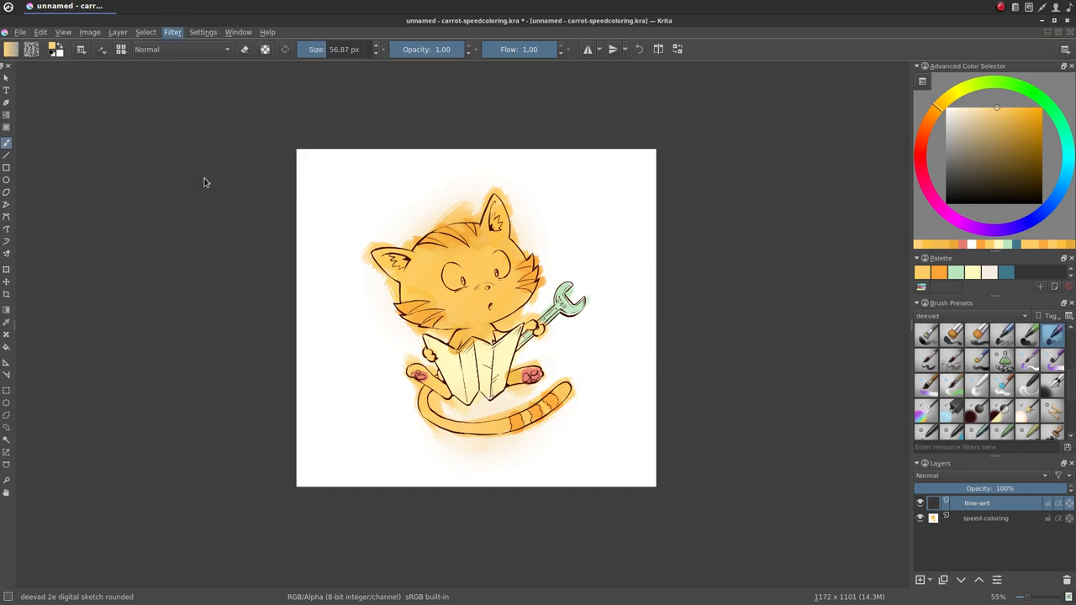
pyautogui.click(172, 32)
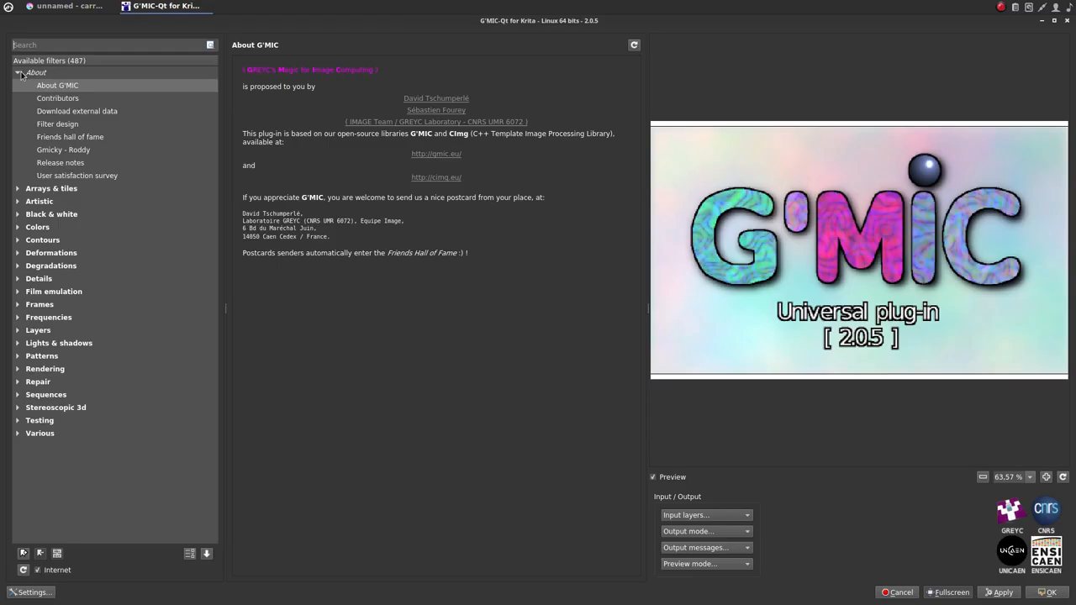
# Expand Black & white and set Colorize mode to Auto-clean bottom color layer
pyautogui.click(51, 110)
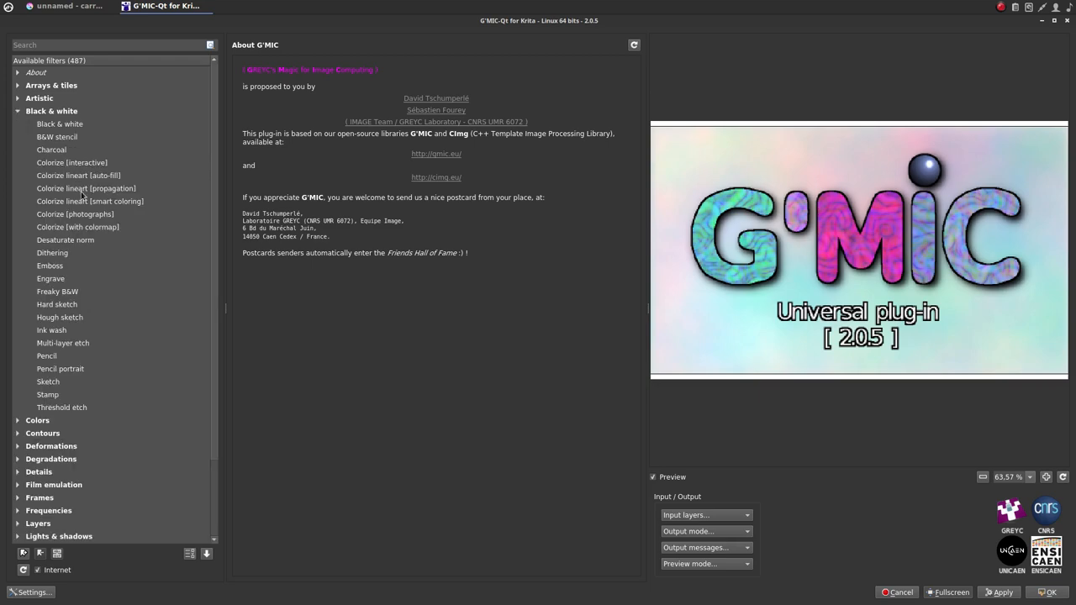
pyautogui.click(90, 201)
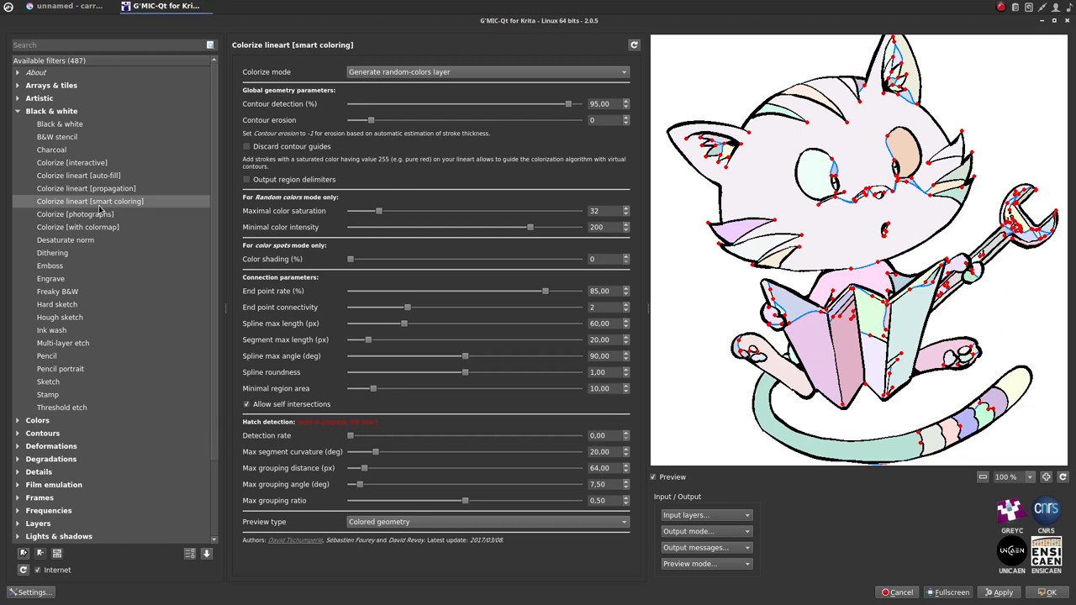
pyautogui.moveTo(402, 90)
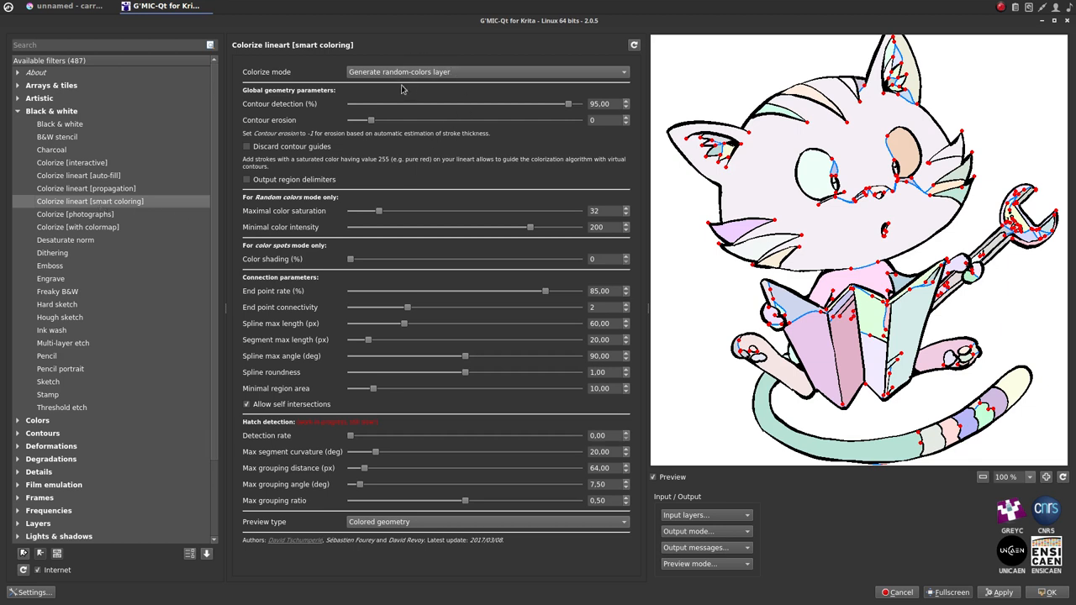
pyautogui.click(488, 72)
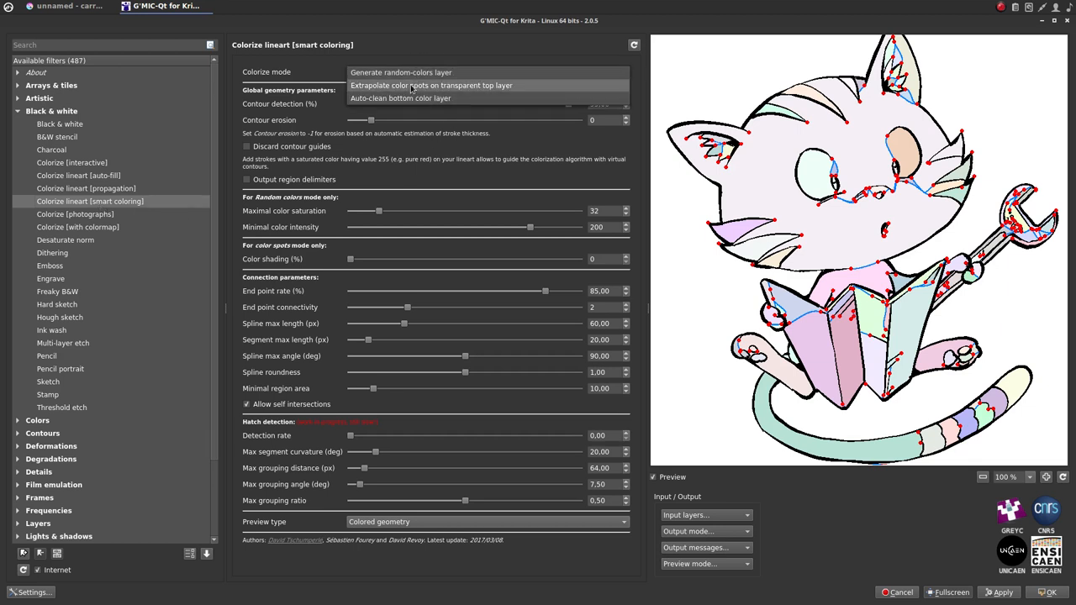
pyautogui.click(400, 98)
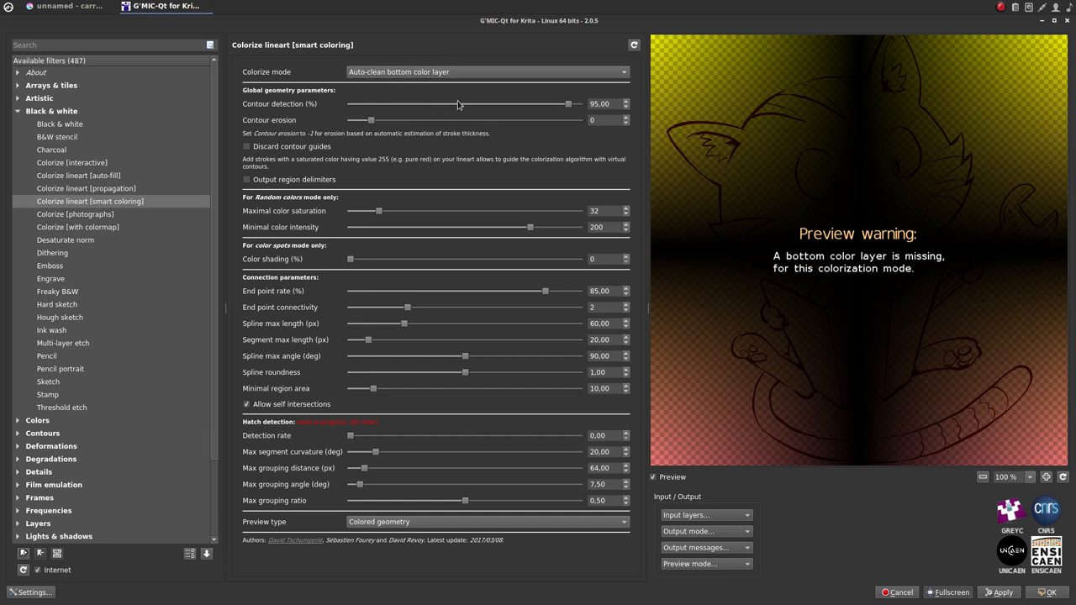
pyautogui.moveTo(694, 357)
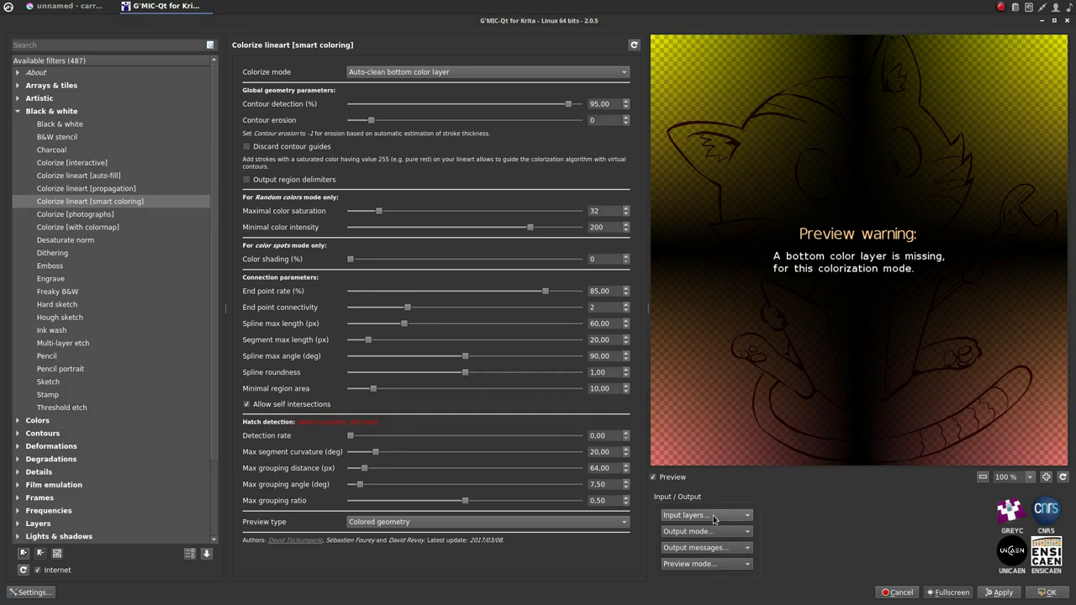
pyautogui.moveTo(703, 528)
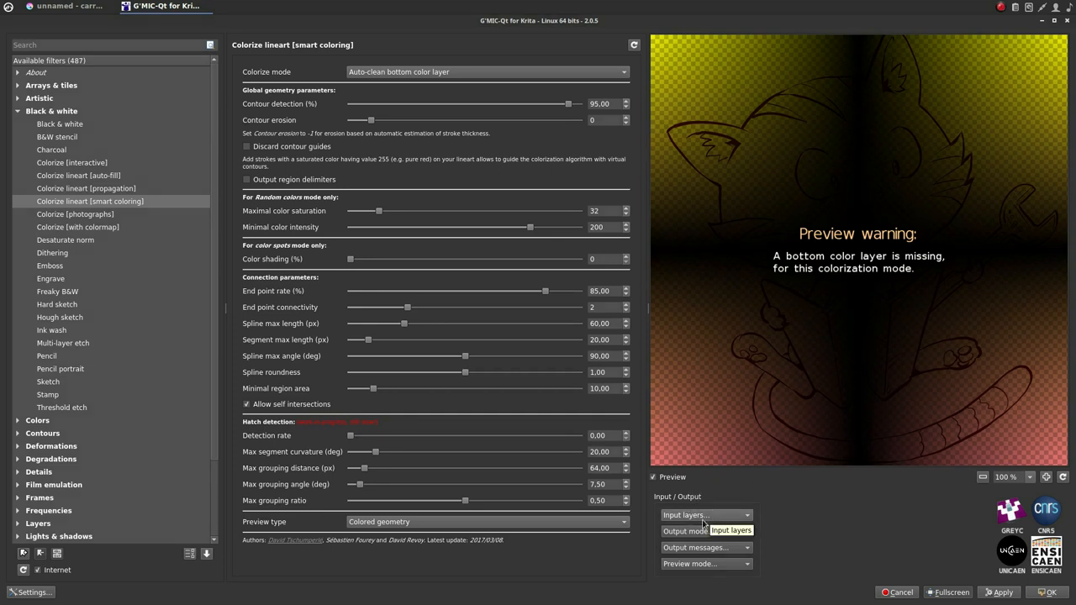
# Set the filter's Input layers to Active and below
pyautogui.click(705, 514)
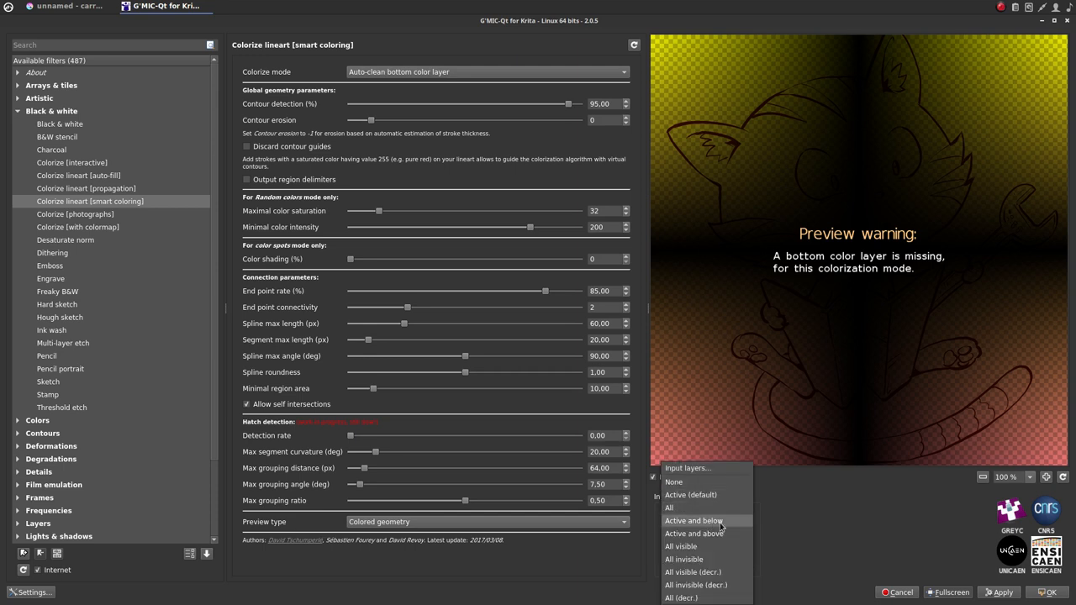
pyautogui.click(694, 521)
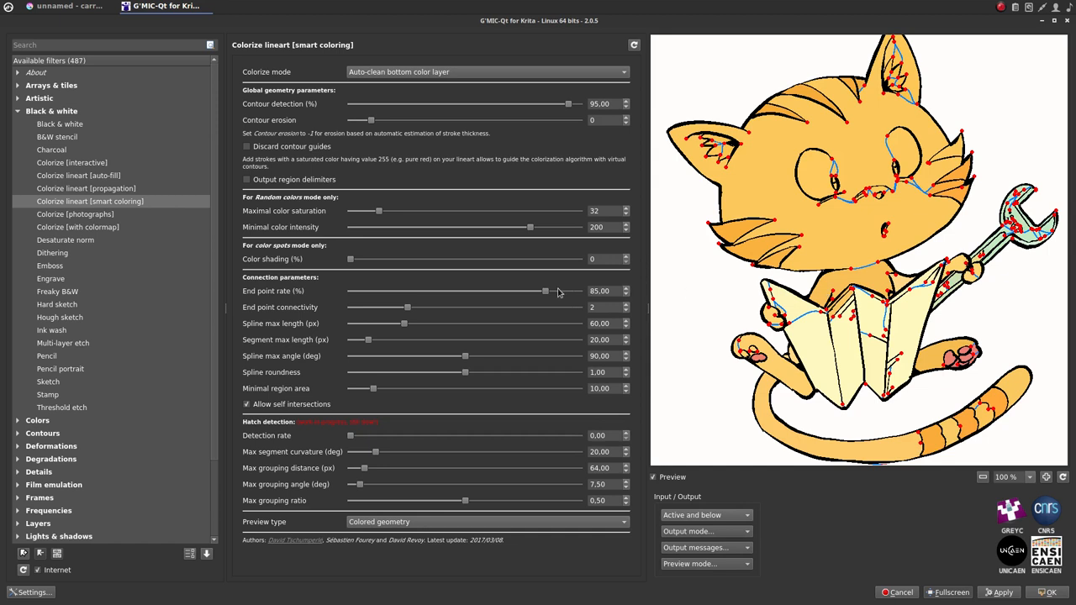
# Set end point rate to 72.10 and spline max length to 33.28, then apply smart coloring
pyautogui.moveTo(545, 291); pyautogui.dragTo(516, 291)
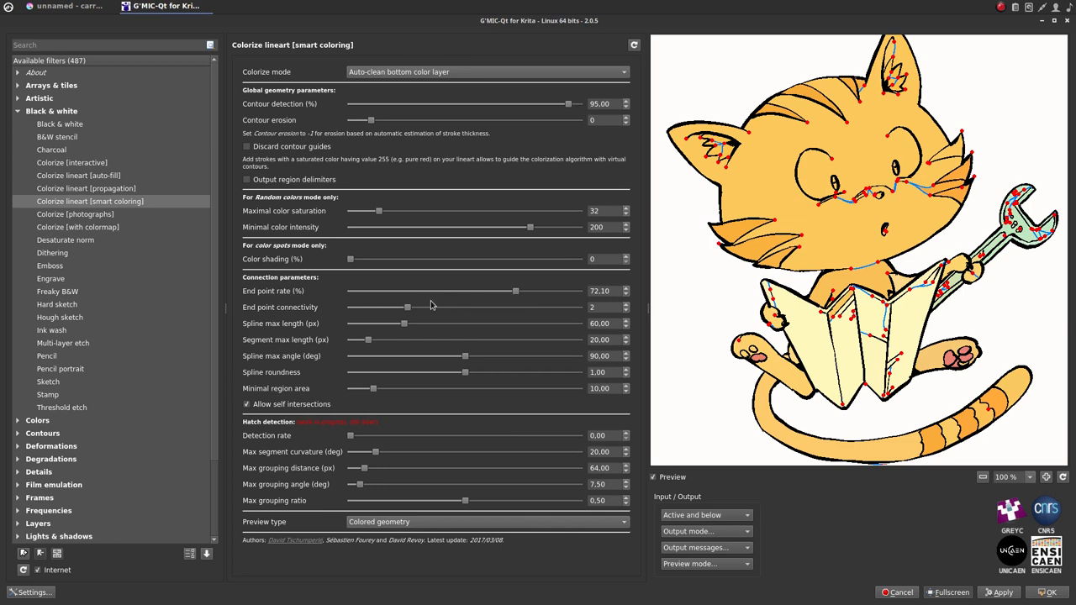
pyautogui.moveTo(404, 323); pyautogui.dragTo(396, 323)
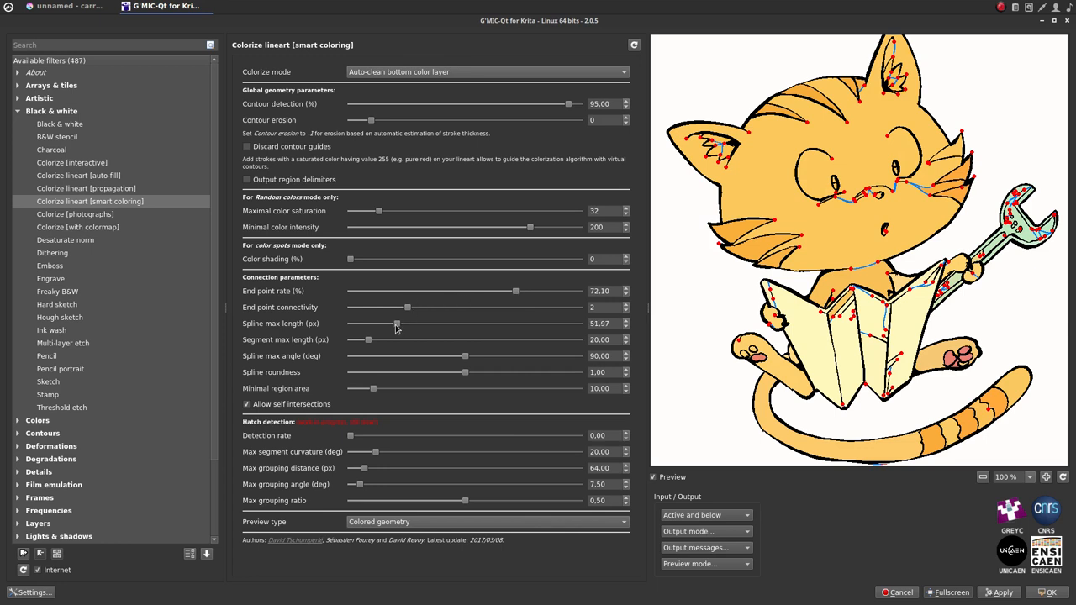
pyautogui.moveTo(397, 324); pyautogui.dragTo(390, 323)
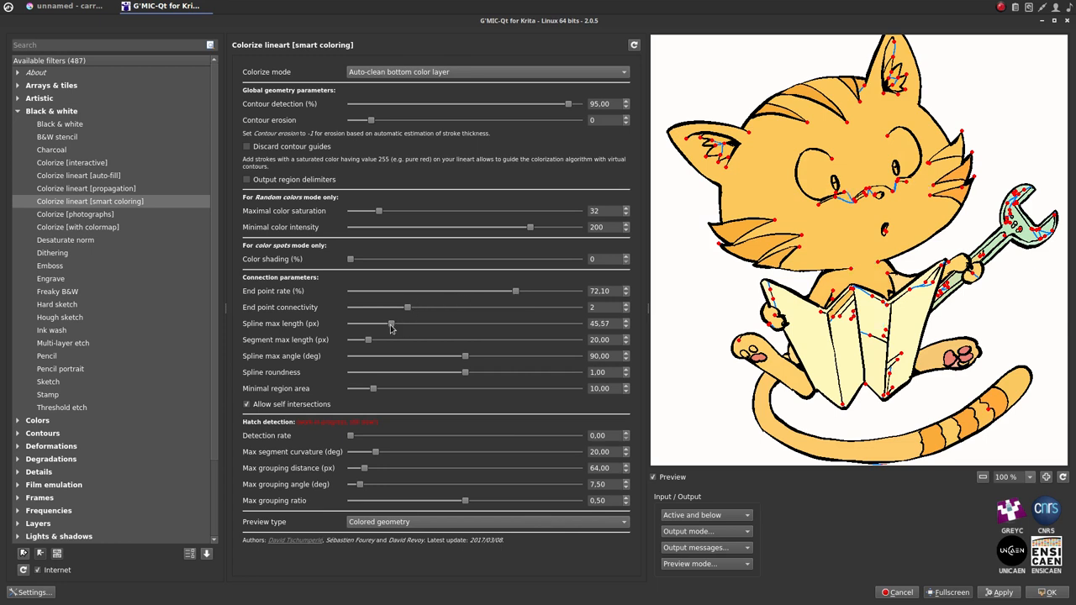
pyautogui.moveTo(391, 324); pyautogui.dragTo(381, 324)
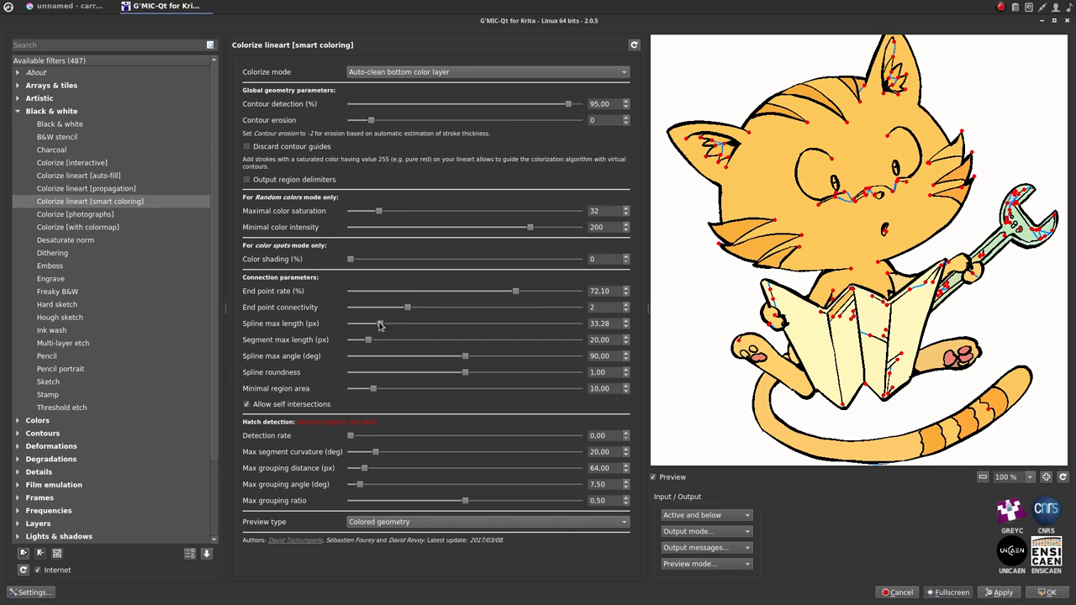
pyautogui.moveTo(387, 327)
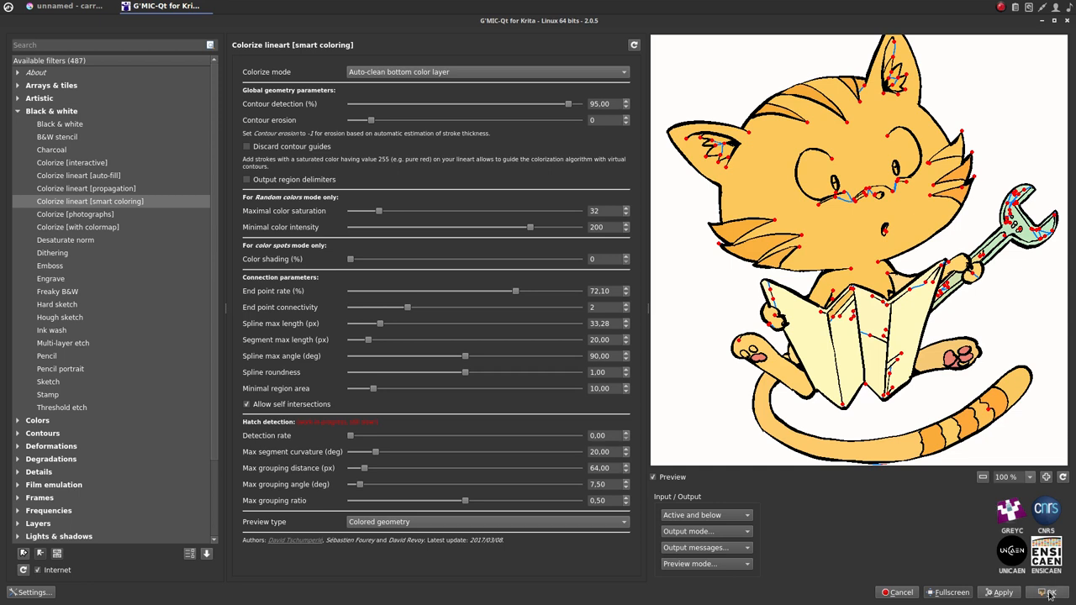
pyautogui.click(1048, 592)
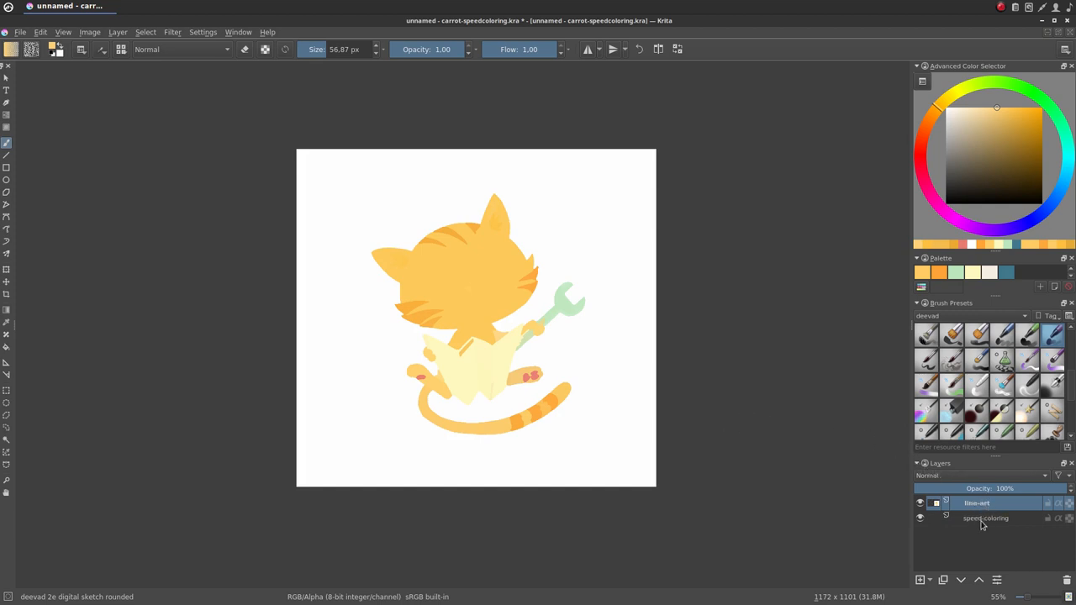
# Rename the speed-coloring layer below the line art to 'flatting'
pyautogui.click(989, 518)
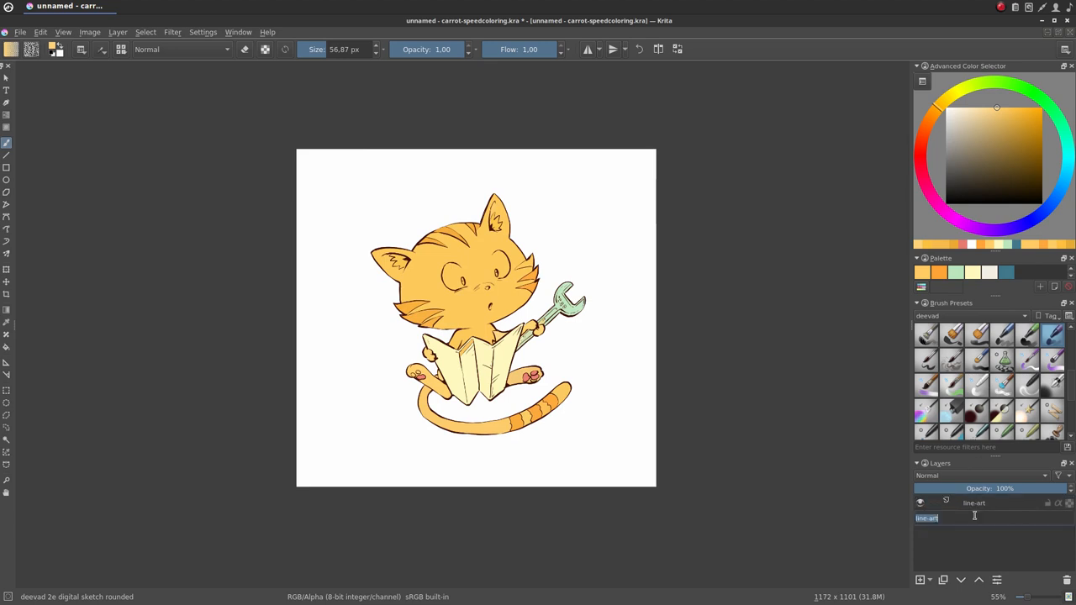
pyautogui.click(921, 580)
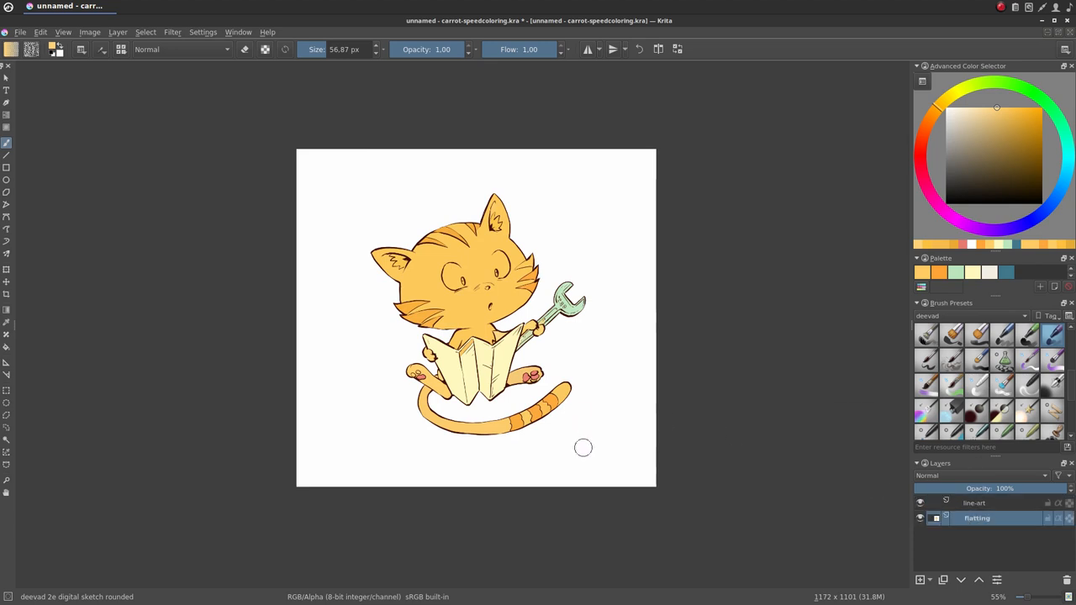